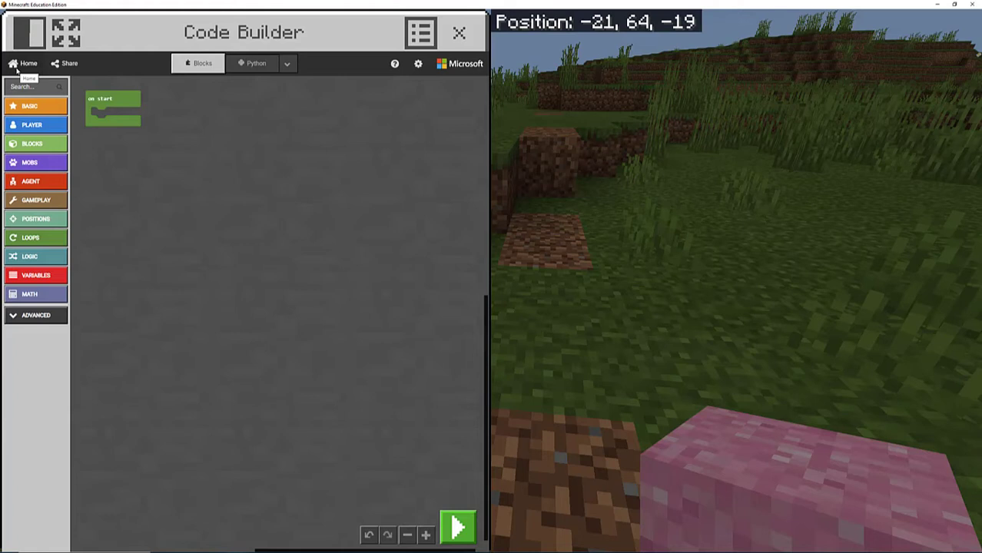
Create a new Code Builder project named 'Laying a foundation'
{"action": "left_click", "coordinate": [25, 63]}
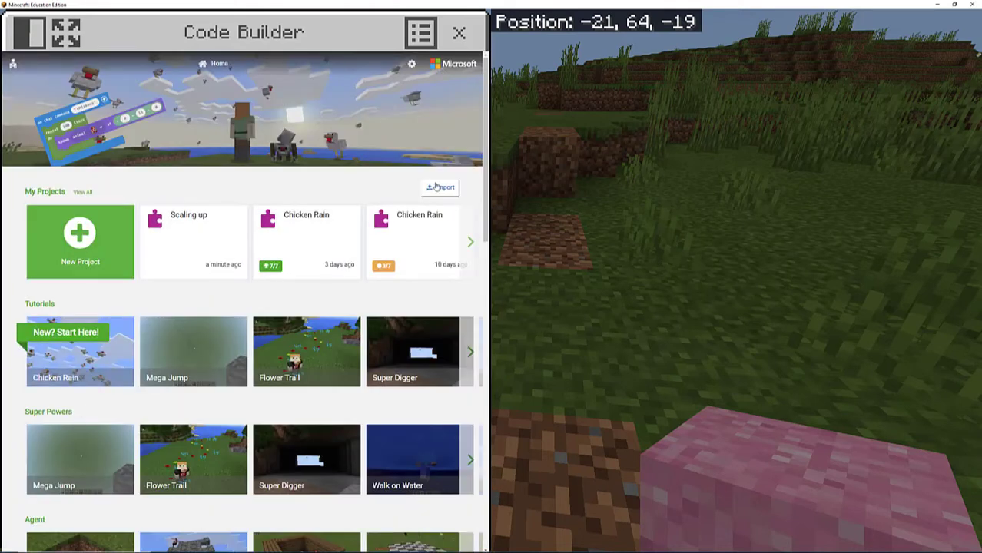
{"action": "mouse_move", "coordinate": [80, 248]}
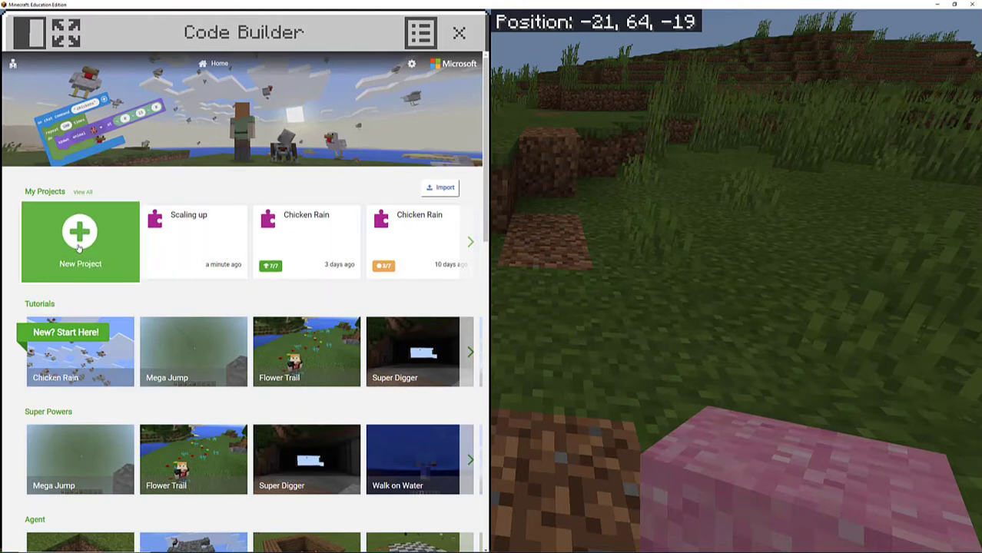
{"action": "left_click", "coordinate": [79, 239]}
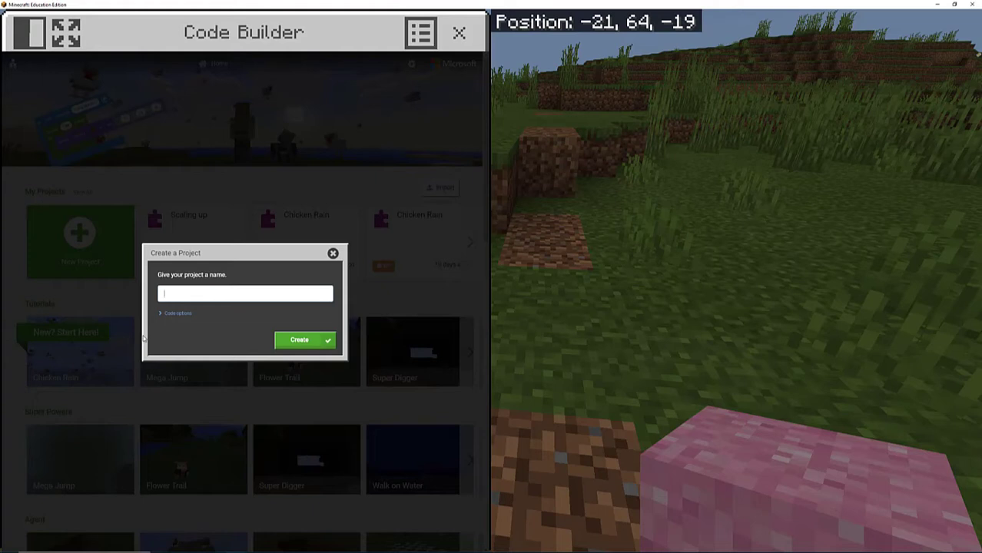
{"action": "type", "text": "Layl"}
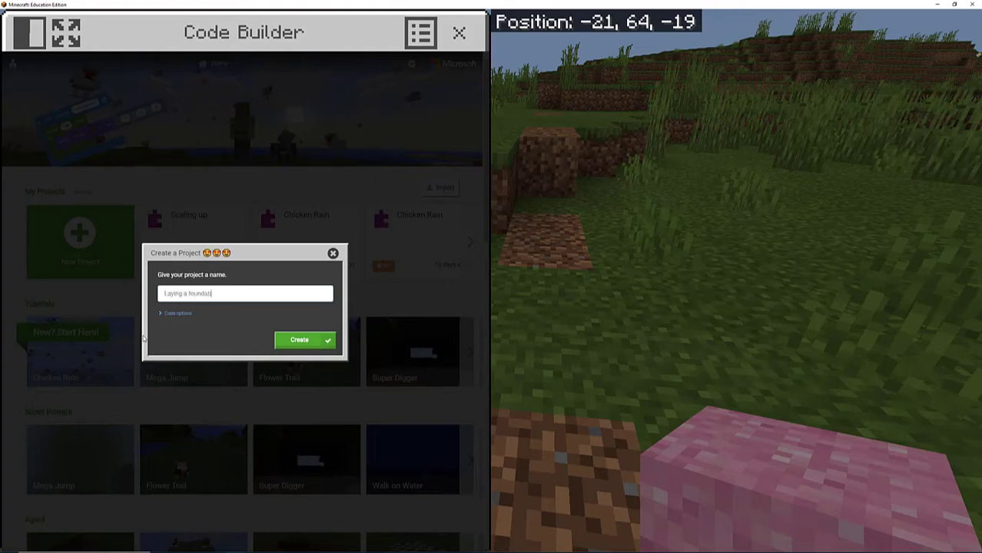
{"action": "left_click", "coordinate": [305, 340]}
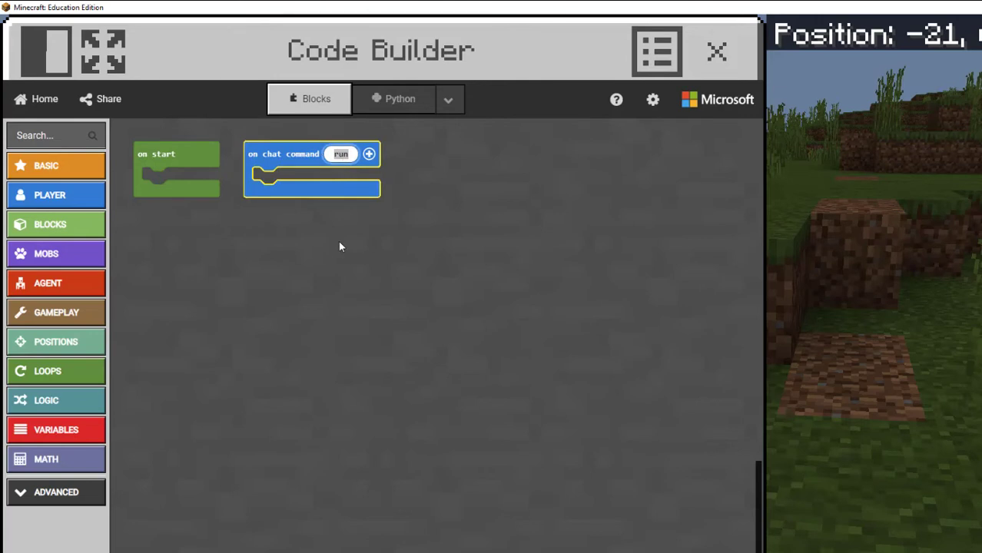
Rename the on chat command trigger from 'run' to 'scale1'
{"action": "type", "text": "scale"}
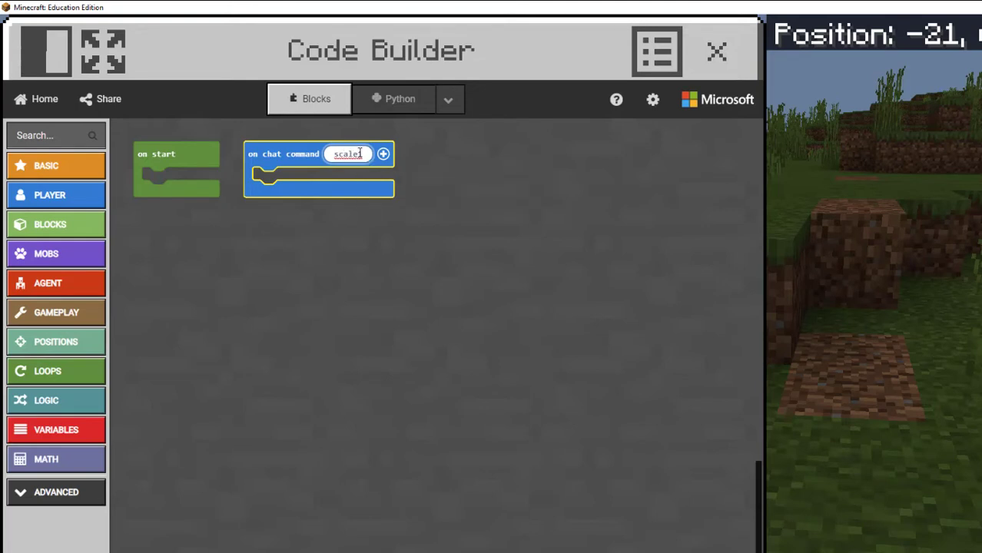
{"action": "left_click", "coordinate": [225, 403]}
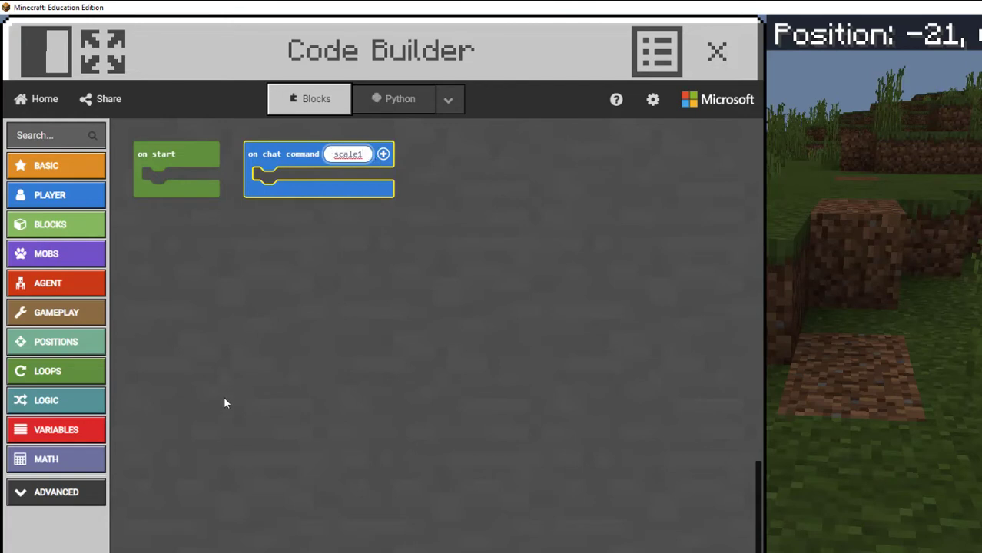
{"action": "mouse_move", "coordinate": [54, 283]}
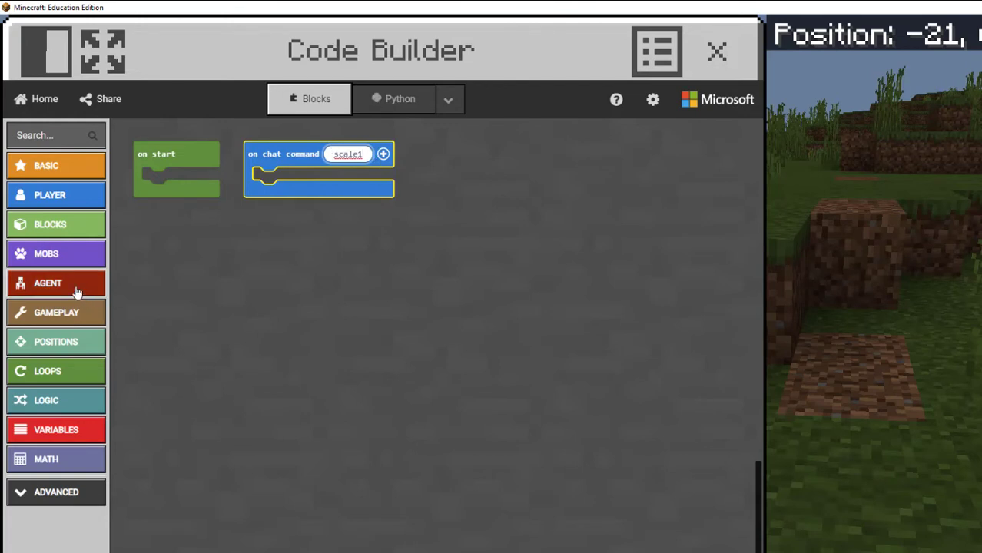
{"action": "mouse_move", "coordinate": [55, 290]}
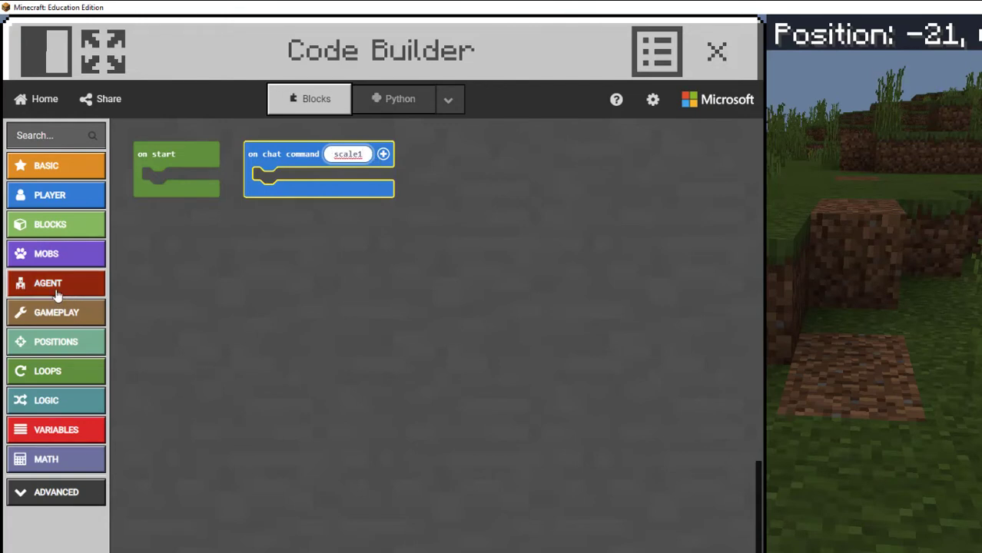
Add an agent teleport to ~0 ~0 ~0 facing West block inside scale1
{"action": "left_click", "coordinate": [50, 283]}
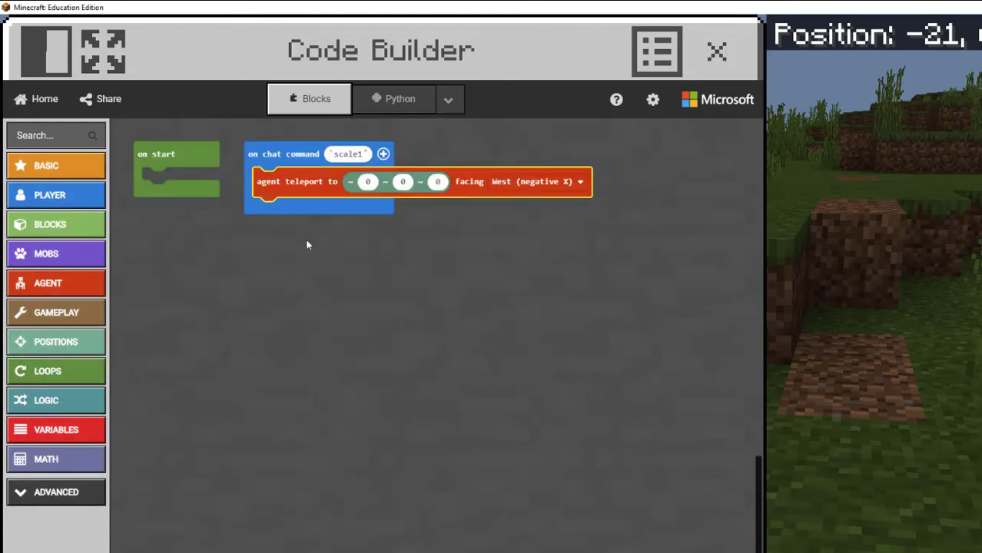
{"action": "left_click", "coordinate": [711, 51]}
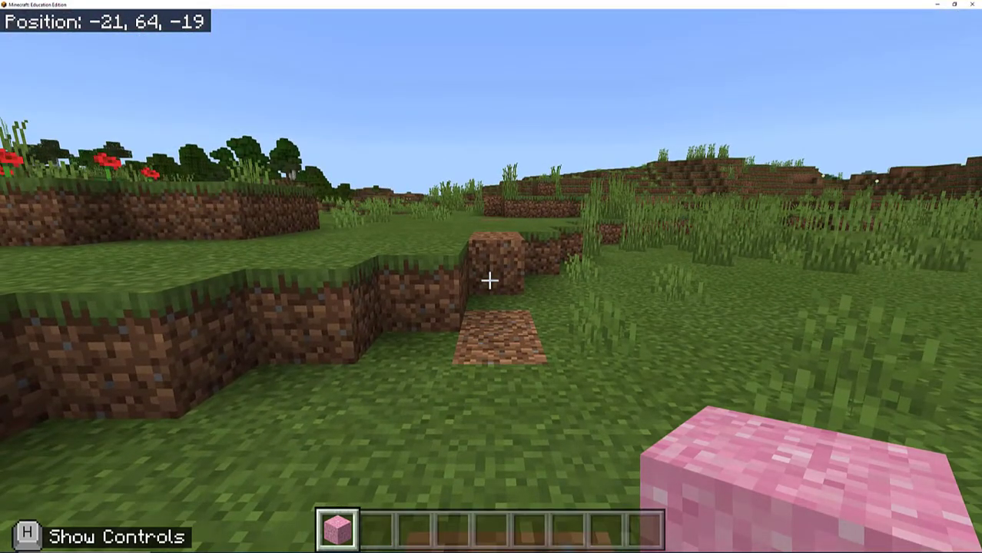
{"action": "key", "text": "w"}
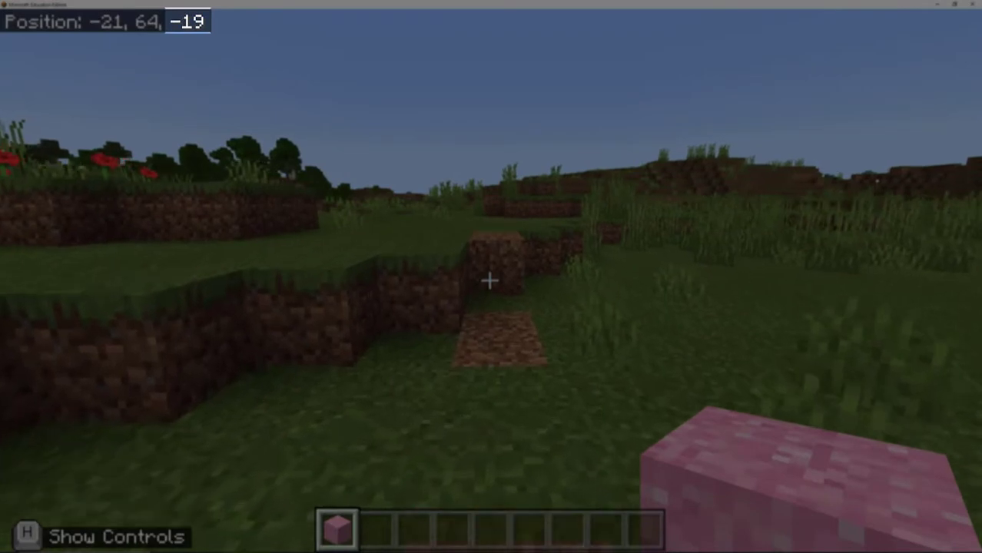
{"action": "key", "text": "w"}
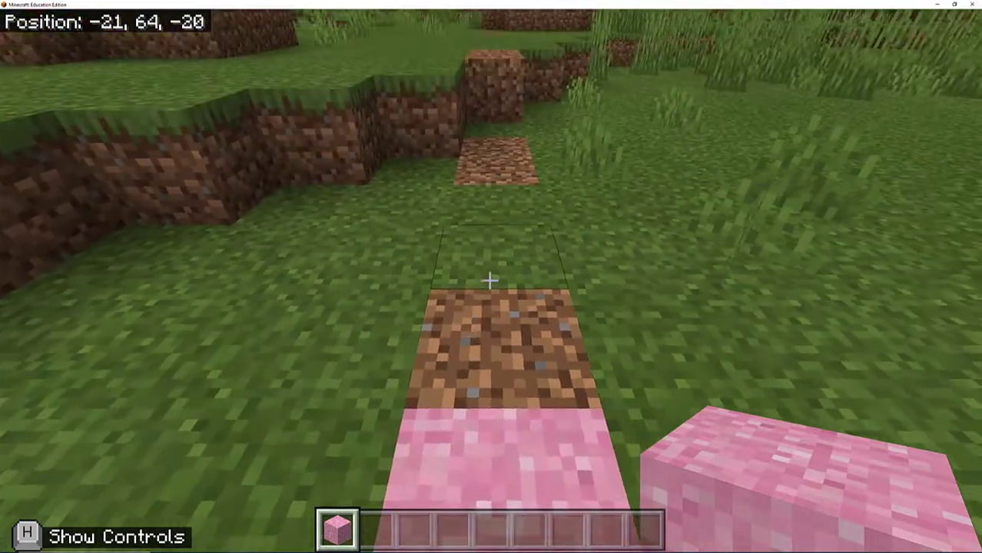
{"action": "key", "text": "w"}
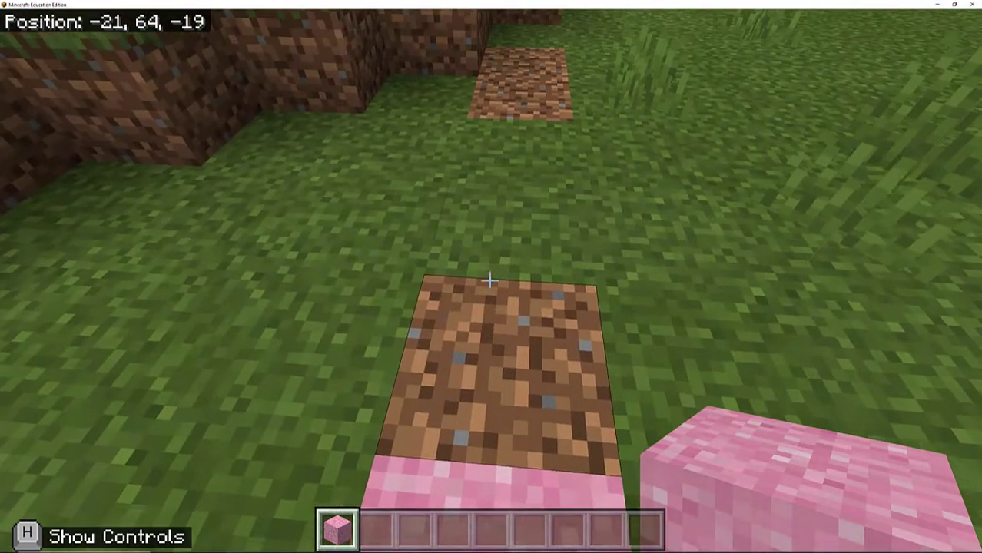
{"action": "mouse_move", "coordinate": [489, 281]}
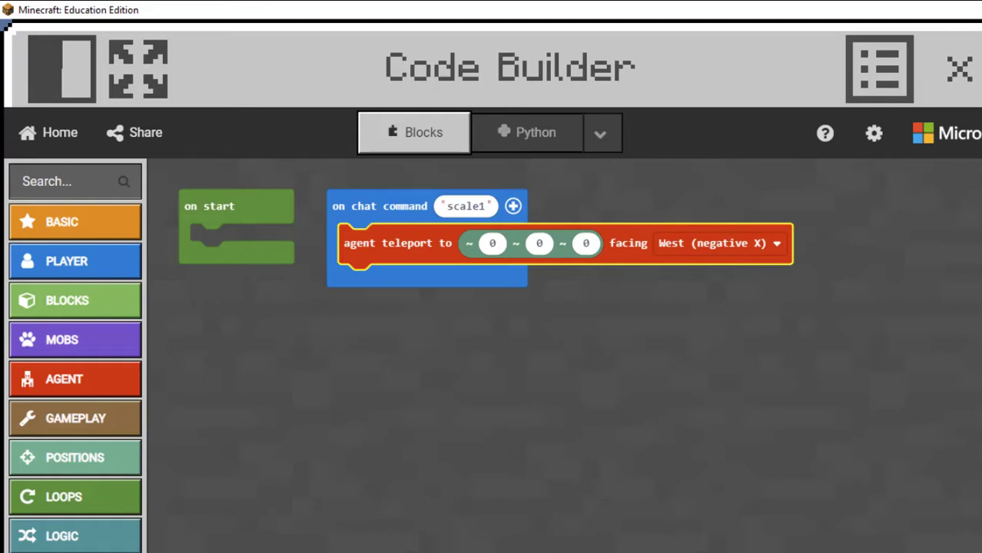
{"action": "mouse_move", "coordinate": [536, 244]}
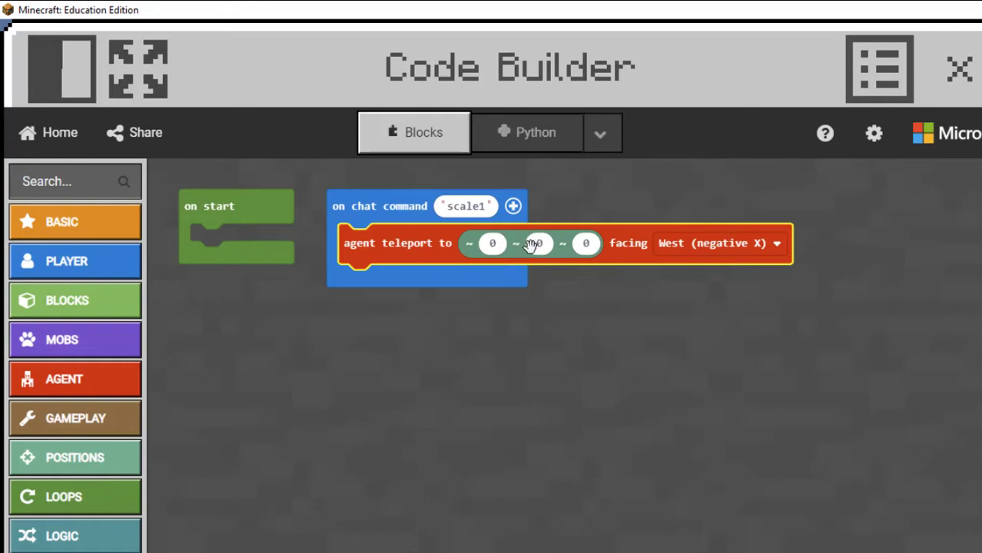
{"action": "mouse_move", "coordinate": [542, 253]}
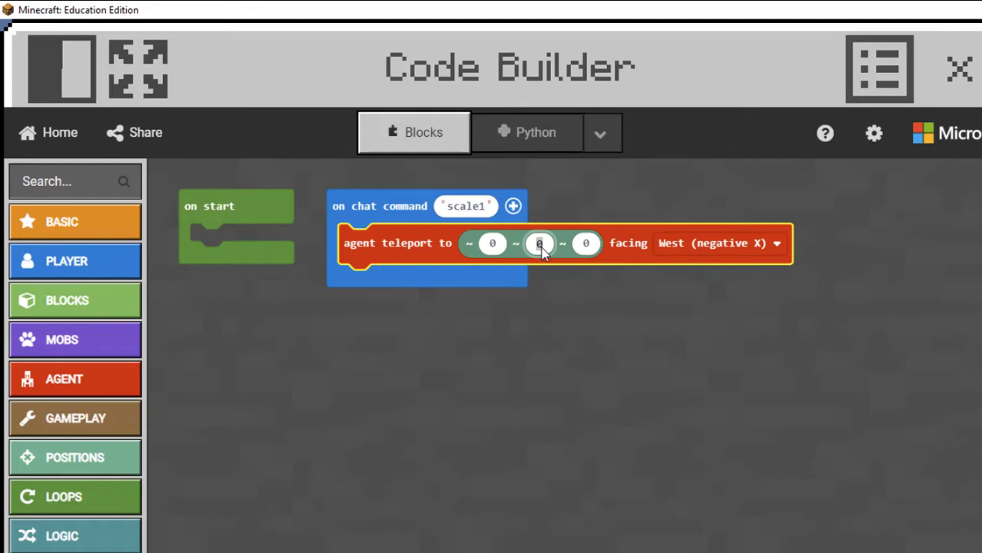
Set the teleport target to ~0 ~10 ~0, facing South (positive Z)
{"action": "type", "text": "10"}
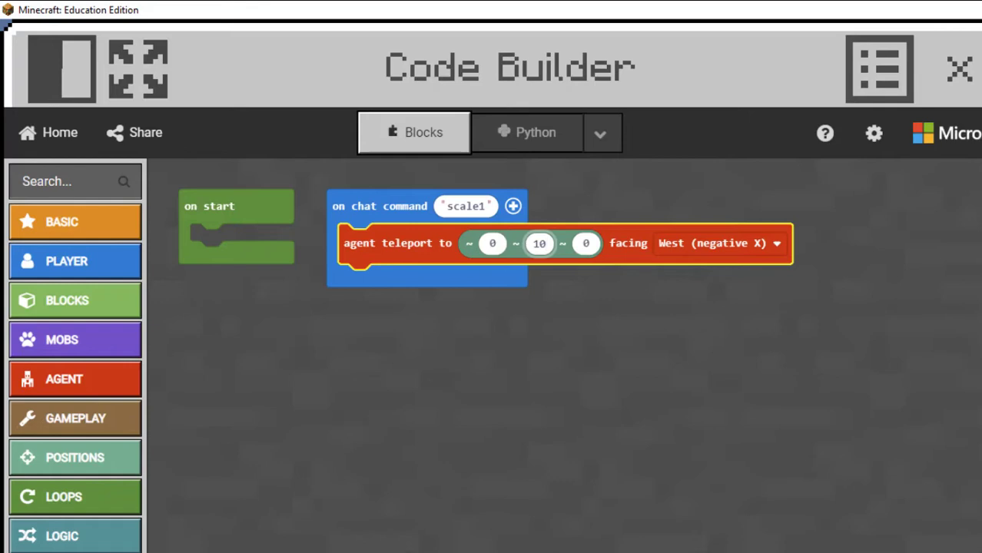
{"action": "left_click", "coordinate": [546, 245]}
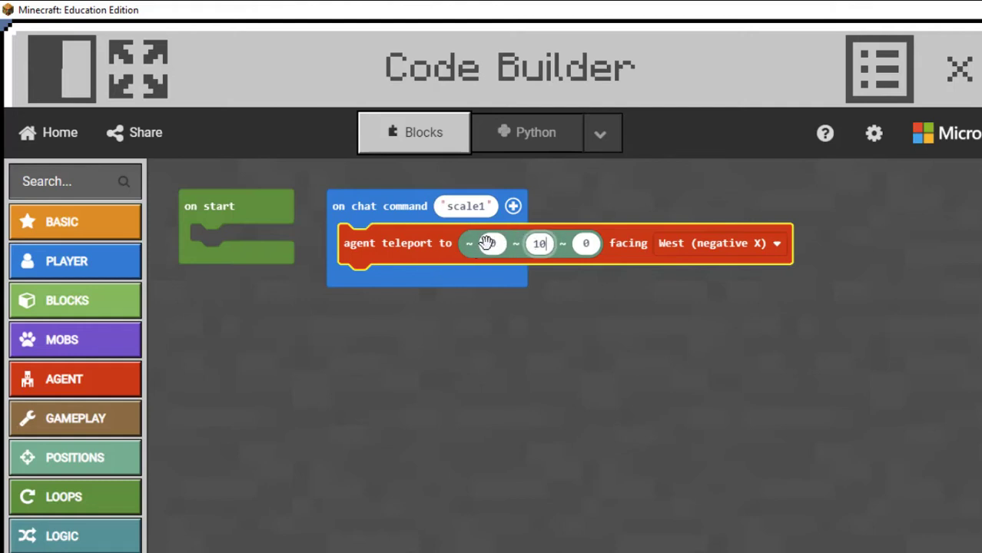
{"action": "mouse_move", "coordinate": [493, 246]}
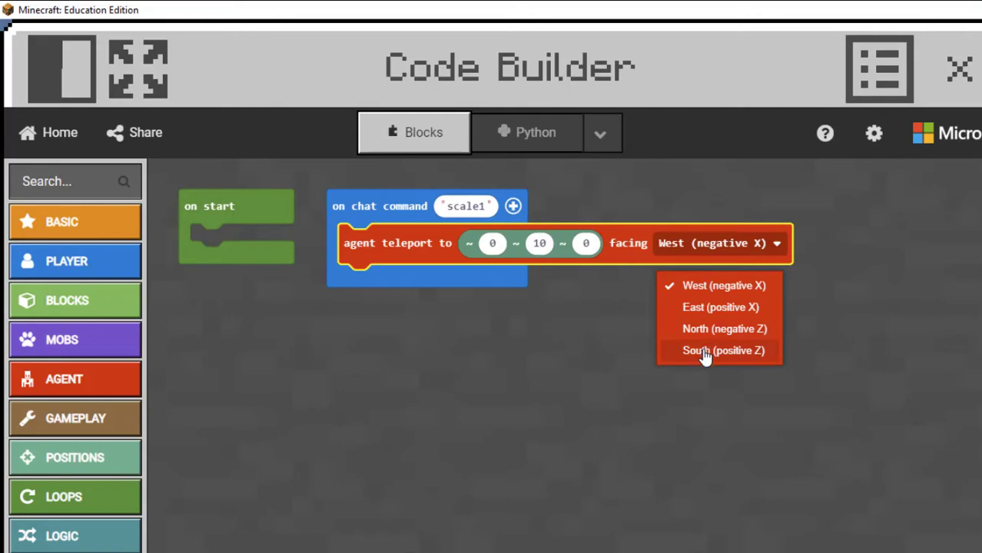
{"action": "left_click", "coordinate": [720, 350]}
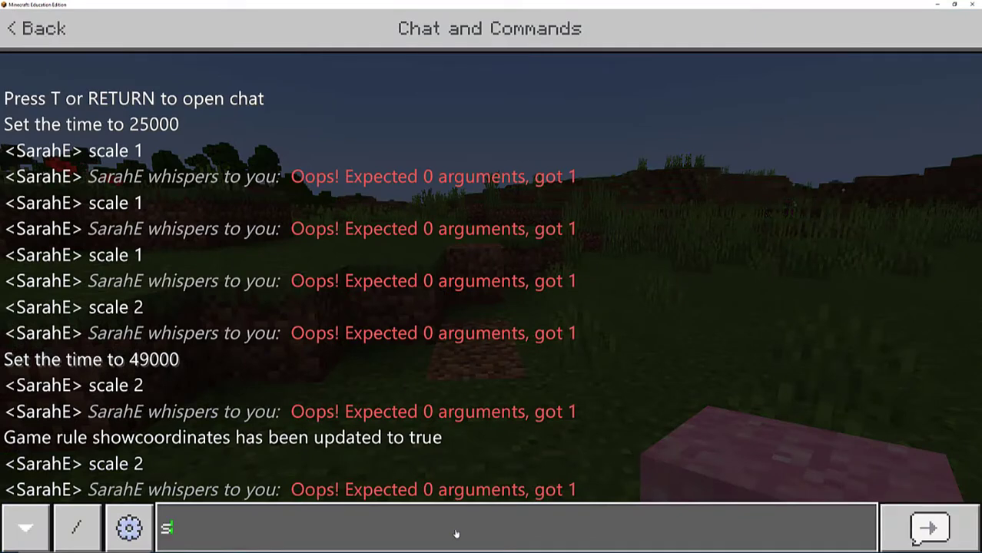
Send 'scale1' in chat to run the teleport code
{"action": "type", "text": "cale1"}
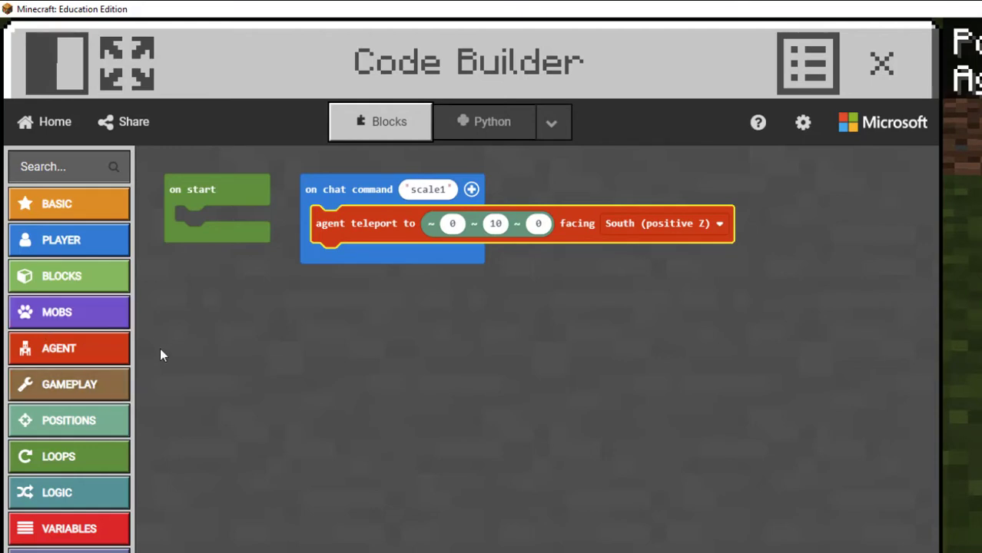
{"action": "mouse_move", "coordinate": [54, 355]}
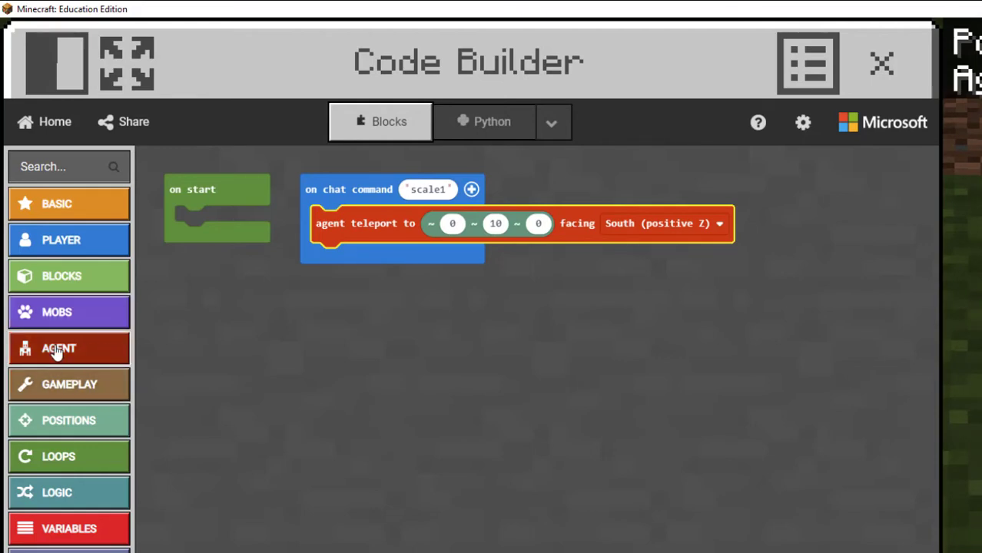
Set the agent's slot 1 to 64 pink concrete powder
{"action": "left_click", "coordinate": [60, 347]}
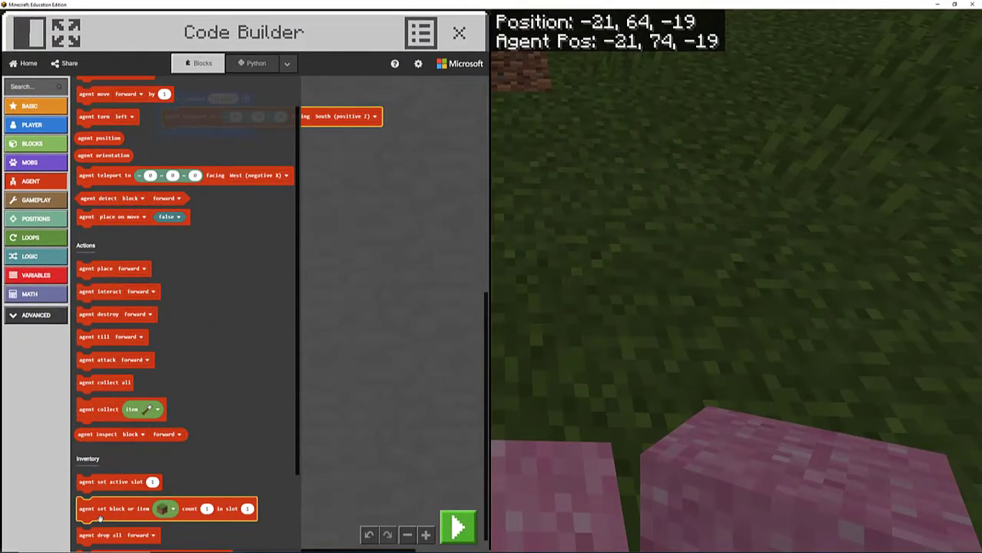
{"action": "scroll", "scroll_direction": "down", "scroll_amount": 3}
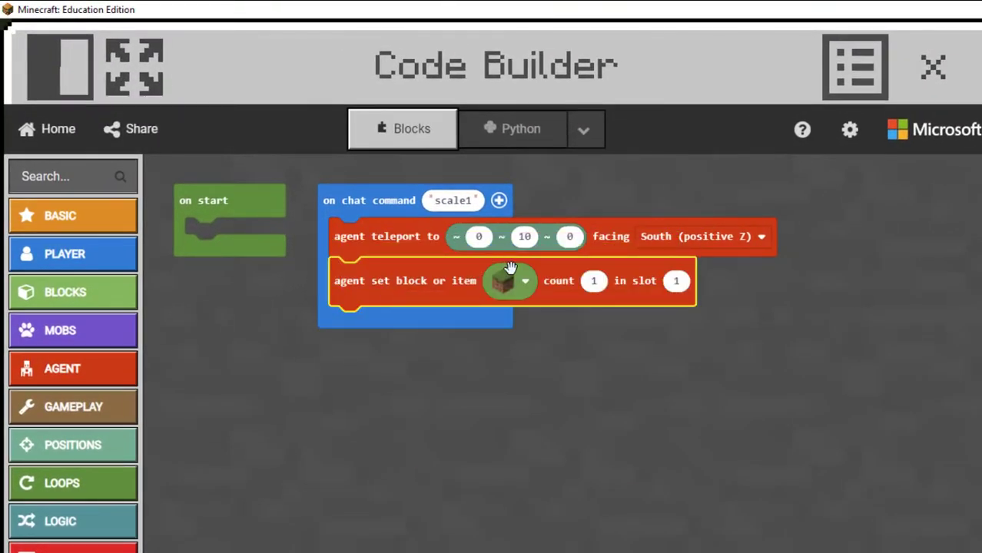
{"action": "left_click", "coordinate": [511, 280]}
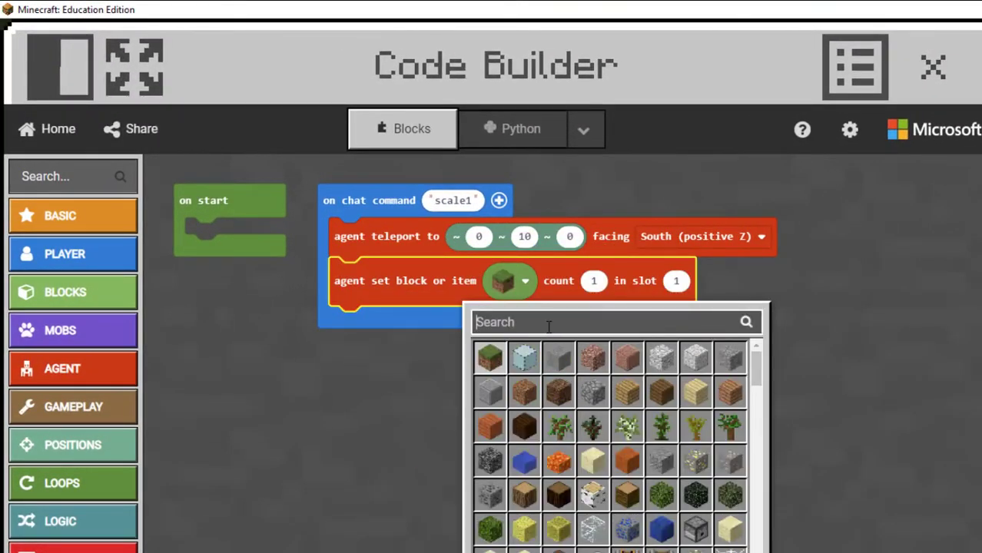
{"action": "type", "text": "pink co"}
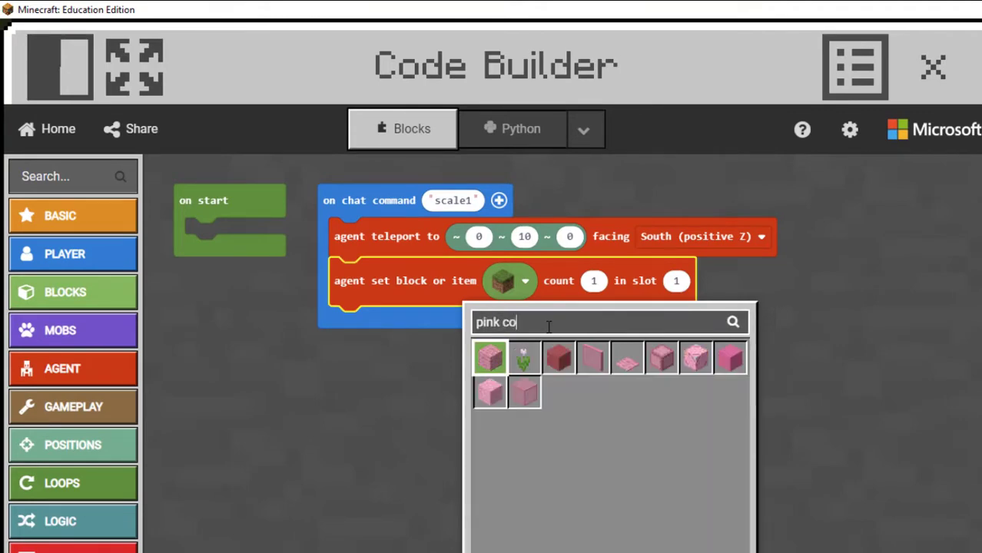
{"action": "left_click", "coordinate": [490, 359]}
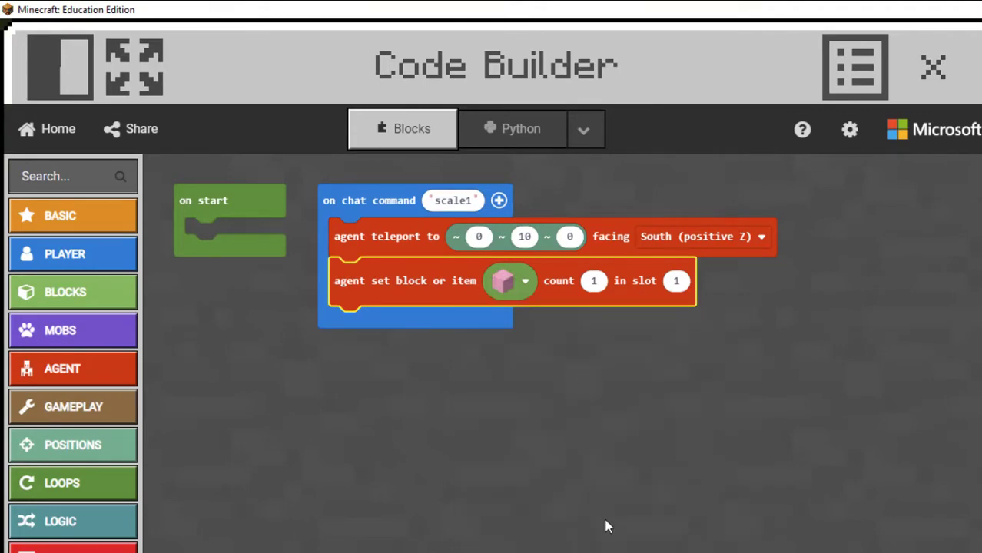
{"action": "left_click", "coordinate": [593, 282]}
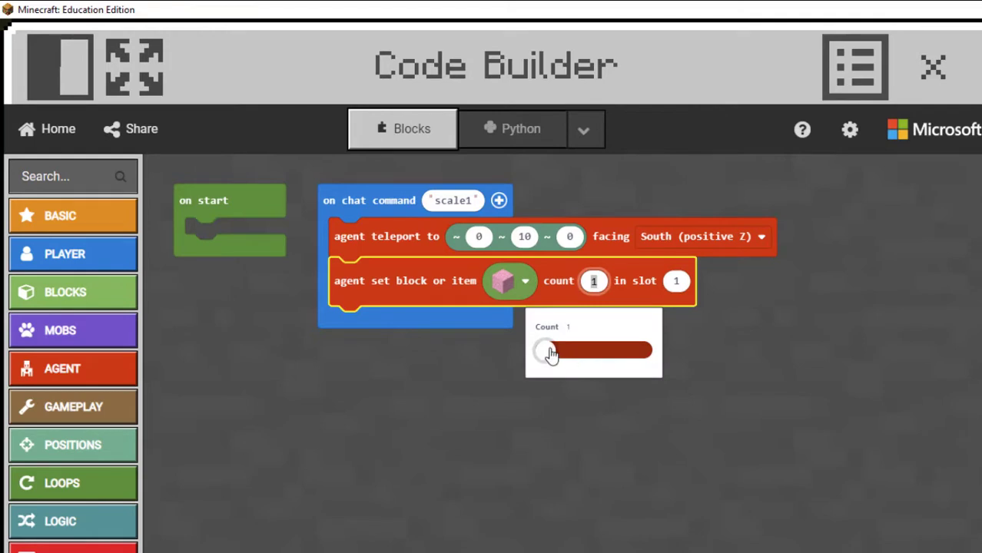
{"action": "left_click_drag", "start_coordinate": [548, 351], "coordinate": [642, 350]}
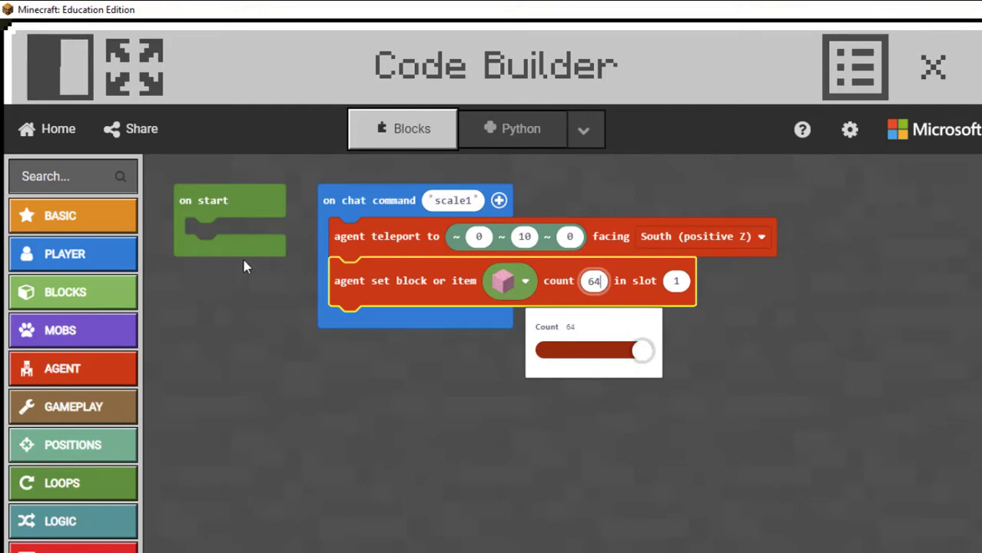
{"action": "mouse_move", "coordinate": [428, 323]}
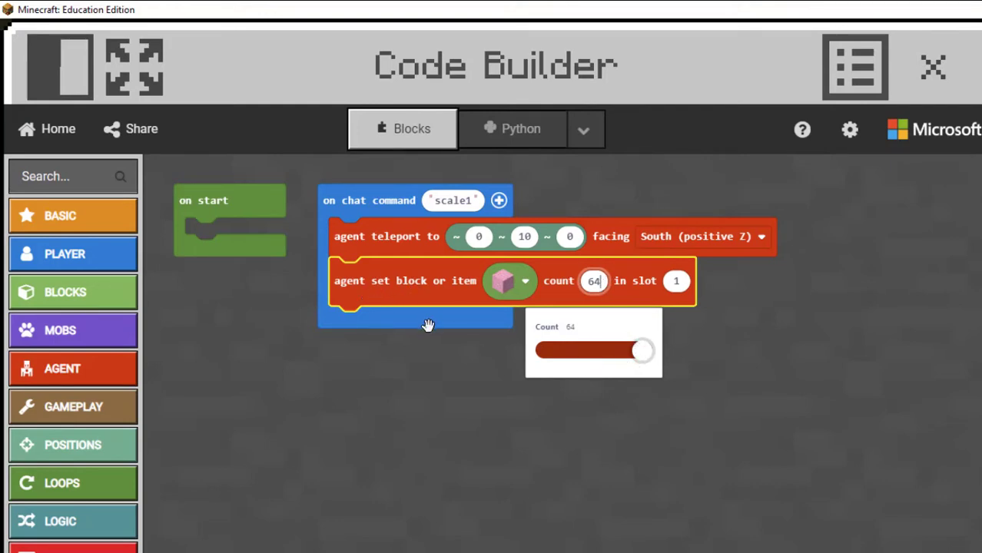
{"action": "mouse_move", "coordinate": [506, 482]}
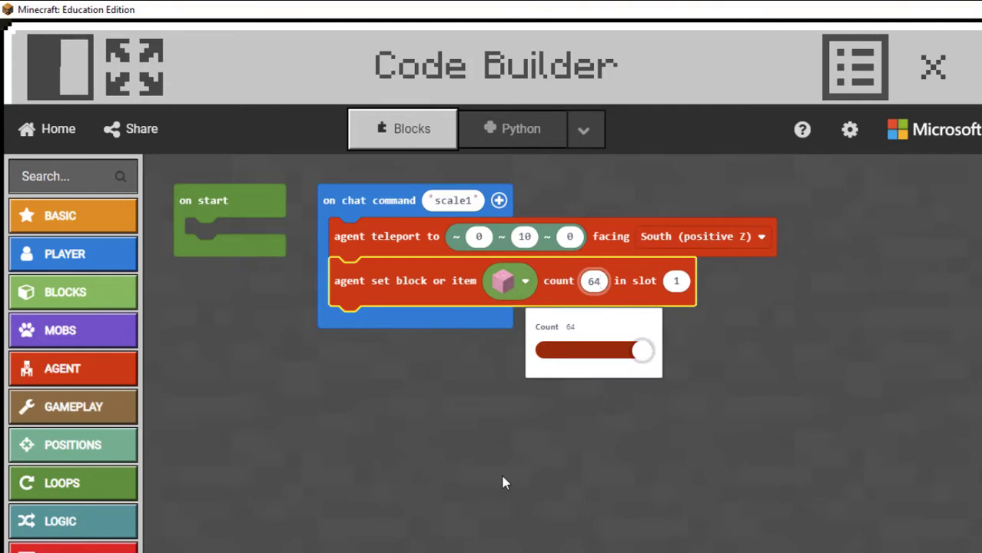
{"action": "mouse_move", "coordinate": [684, 546]}
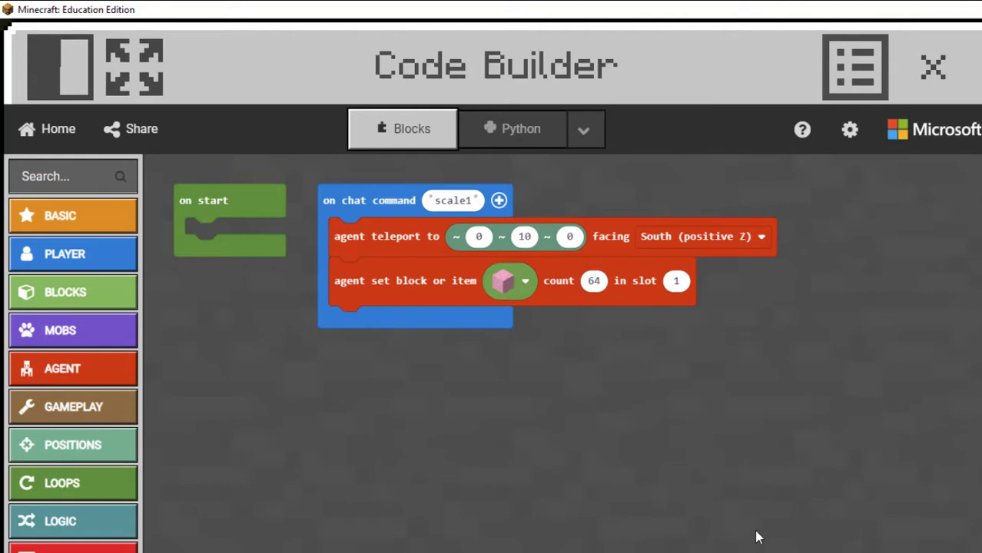
{"action": "mouse_move", "coordinate": [400, 296]}
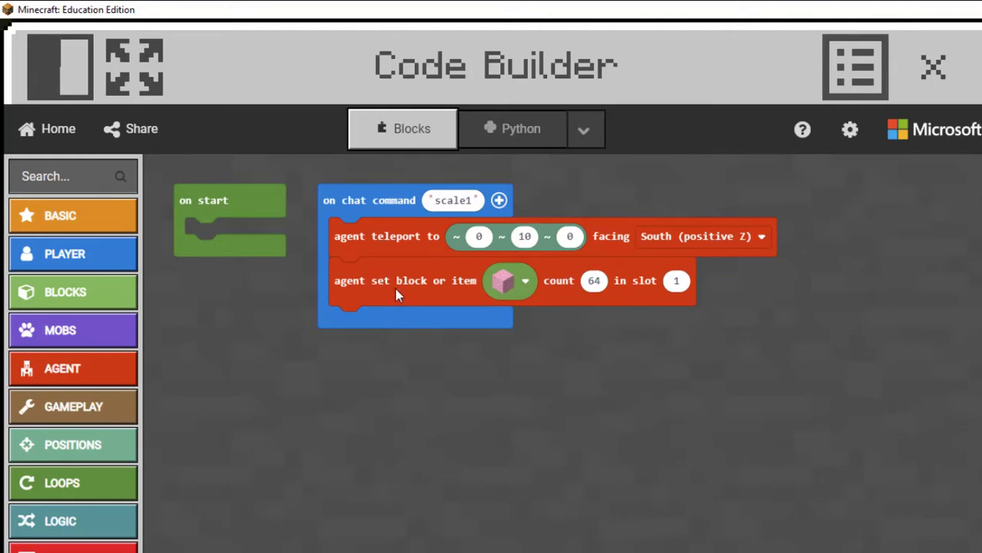
{"action": "mouse_move", "coordinate": [339, 418]}
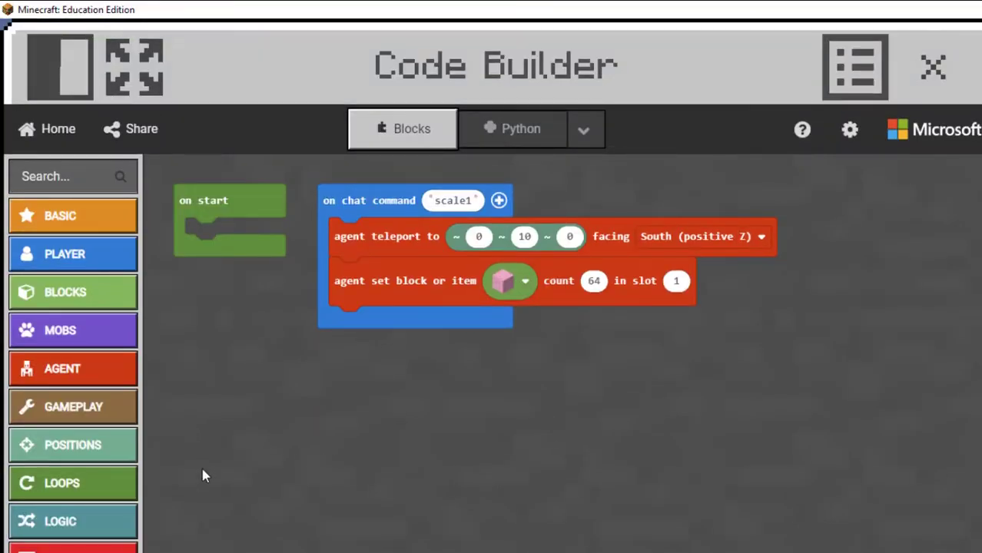
Attach a repeat loop set to 44 below the set-block step
{"action": "left_click", "coordinate": [62, 483]}
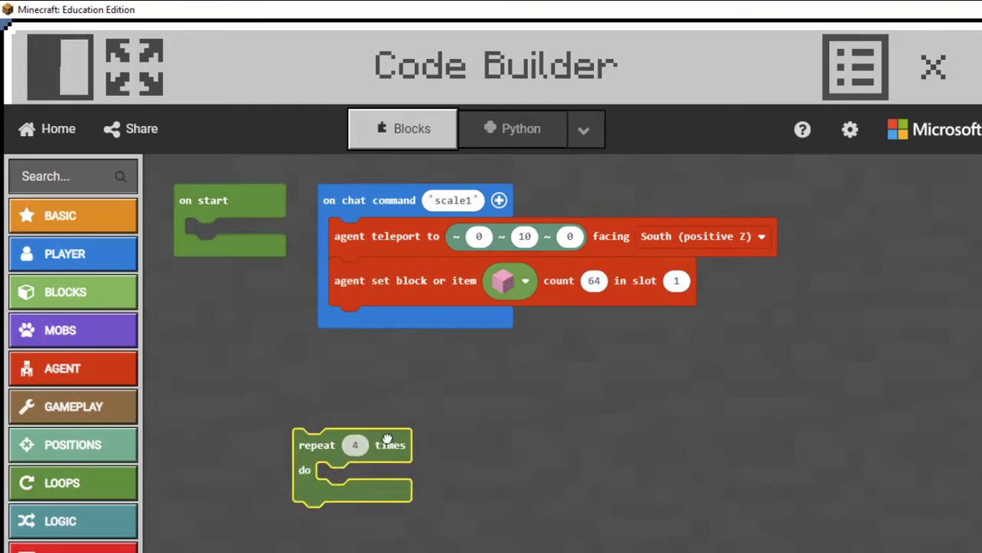
{"action": "left_click_drag", "start_coordinate": [351, 446], "coordinate": [338, 323]}
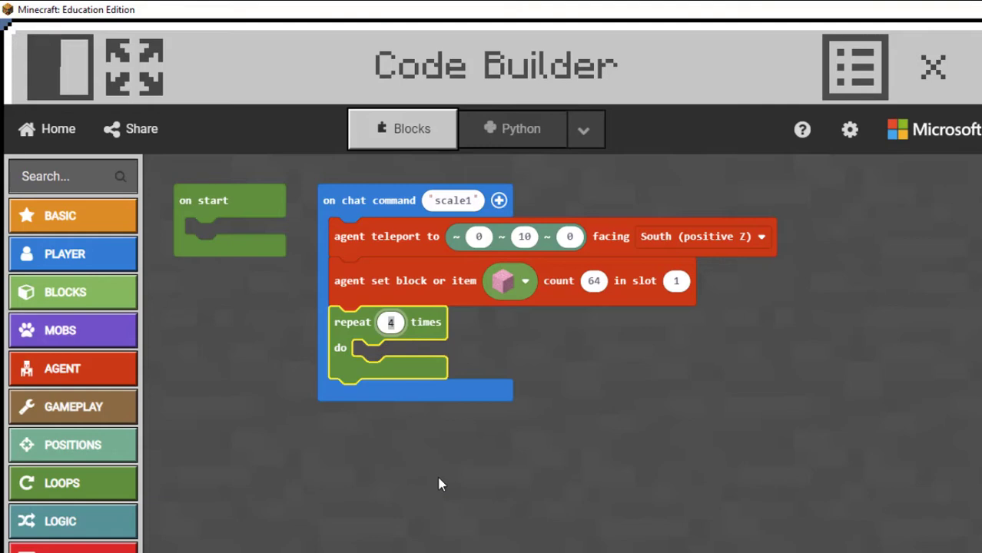
{"action": "type", "text": "4"}
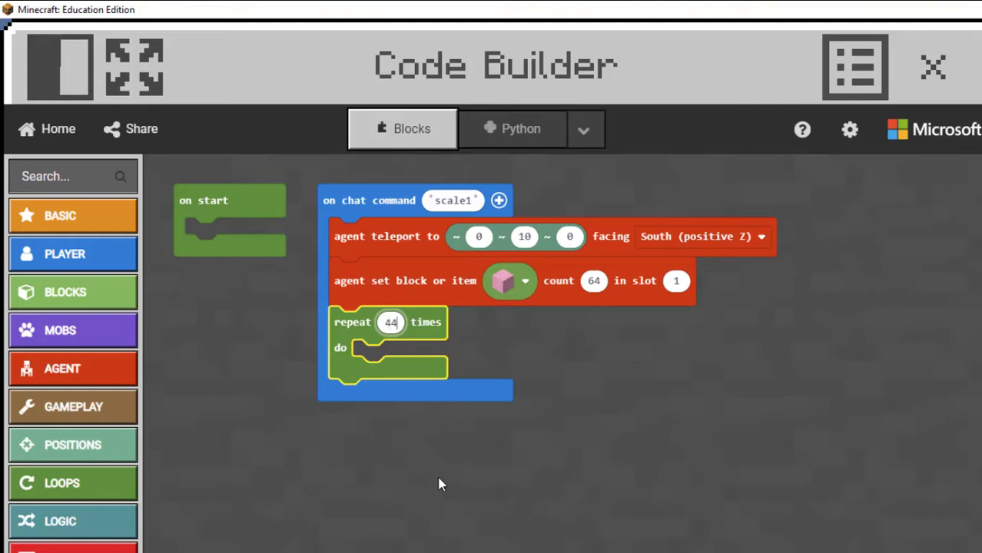
Inside the loop, add agent place down followed by agent move forward 1
{"action": "left_click", "coordinate": [72, 368]}
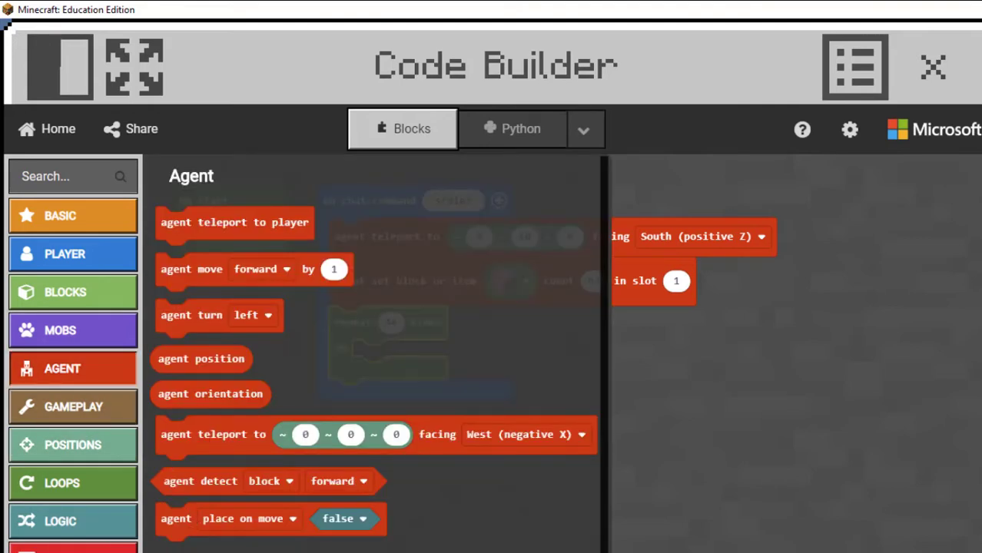
{"action": "left_click", "coordinate": [491, 355]}
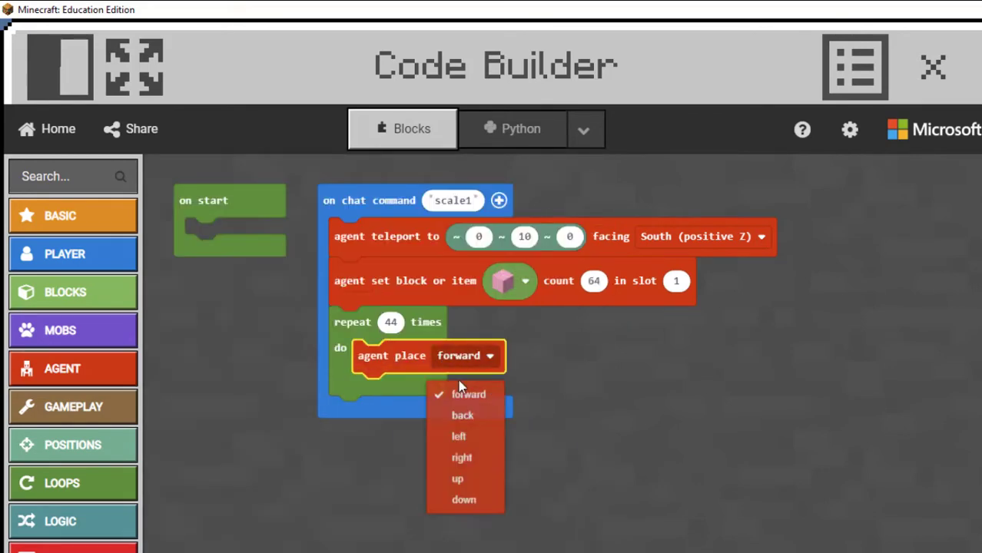
{"action": "left_click", "coordinate": [464, 499]}
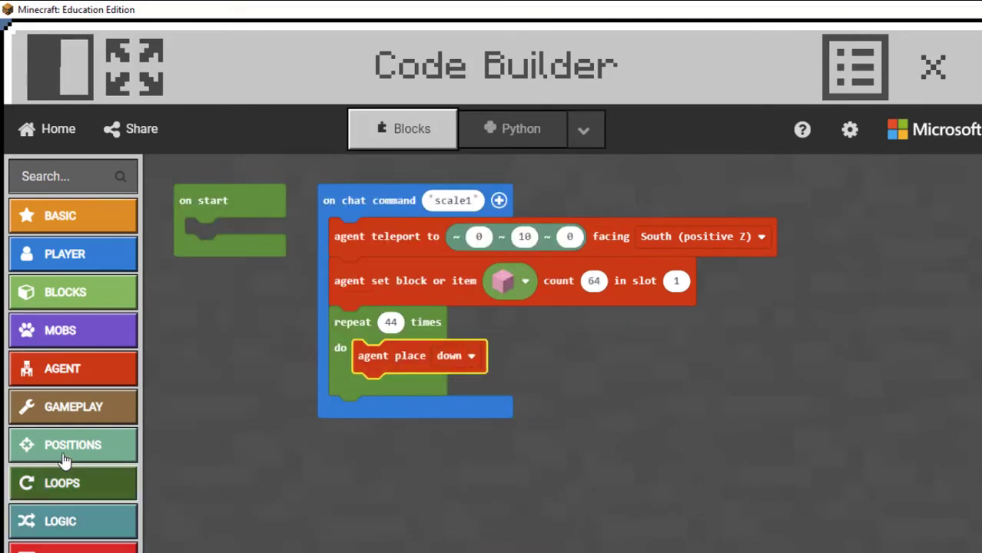
{"action": "left_click", "coordinate": [64, 368]}
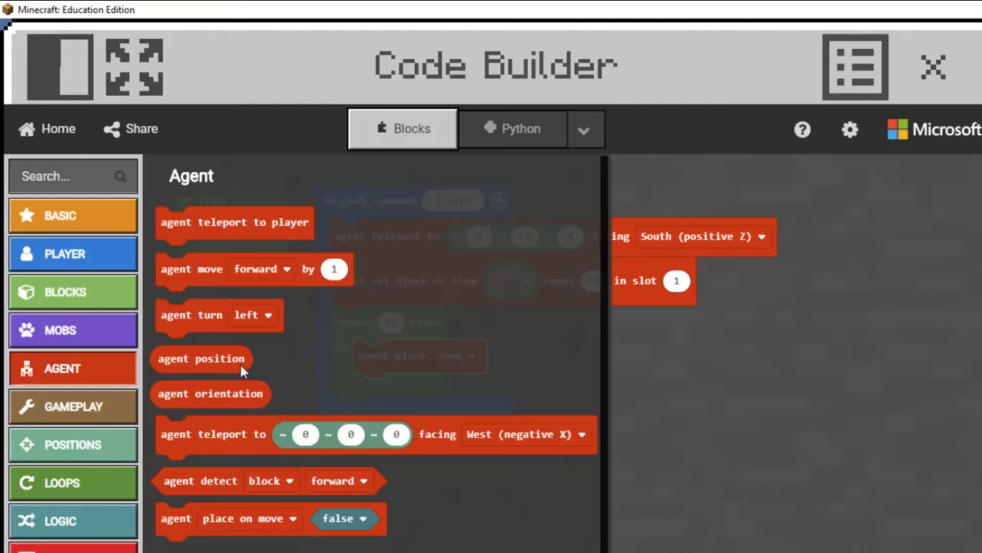
{"action": "left_click_drag", "start_coordinate": [192, 269], "coordinate": [358, 420]}
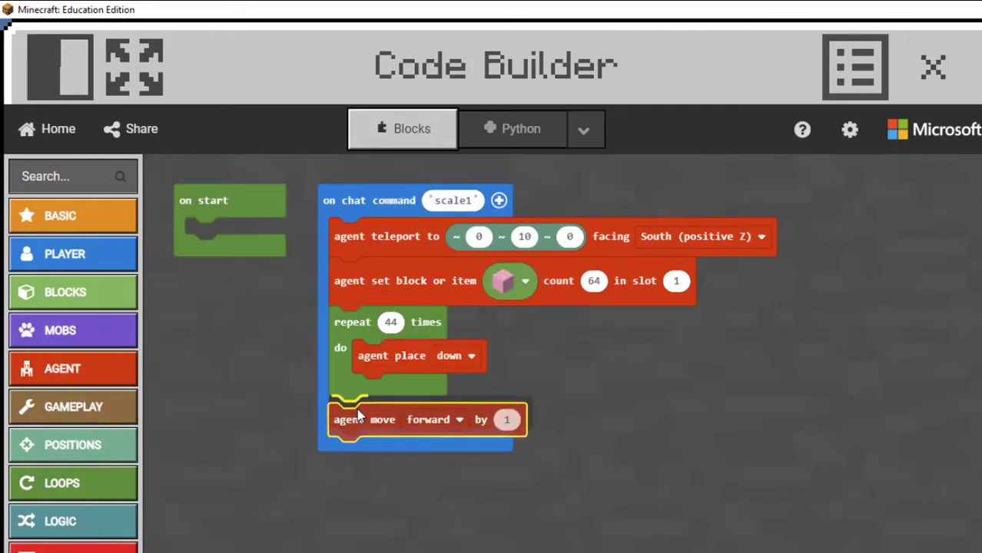
{"action": "left_click_drag", "start_coordinate": [358, 419], "coordinate": [382, 389]}
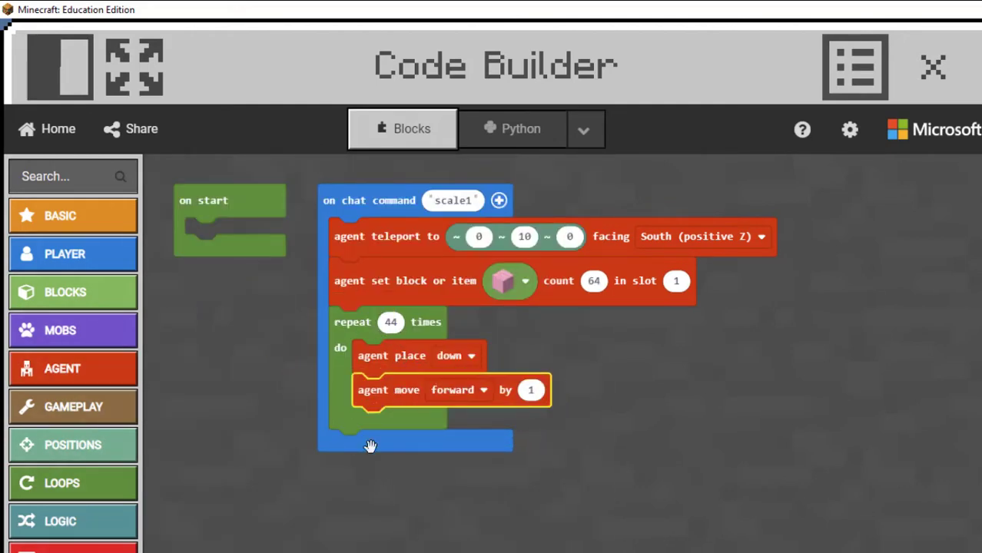
{"action": "mouse_move", "coordinate": [401, 361]}
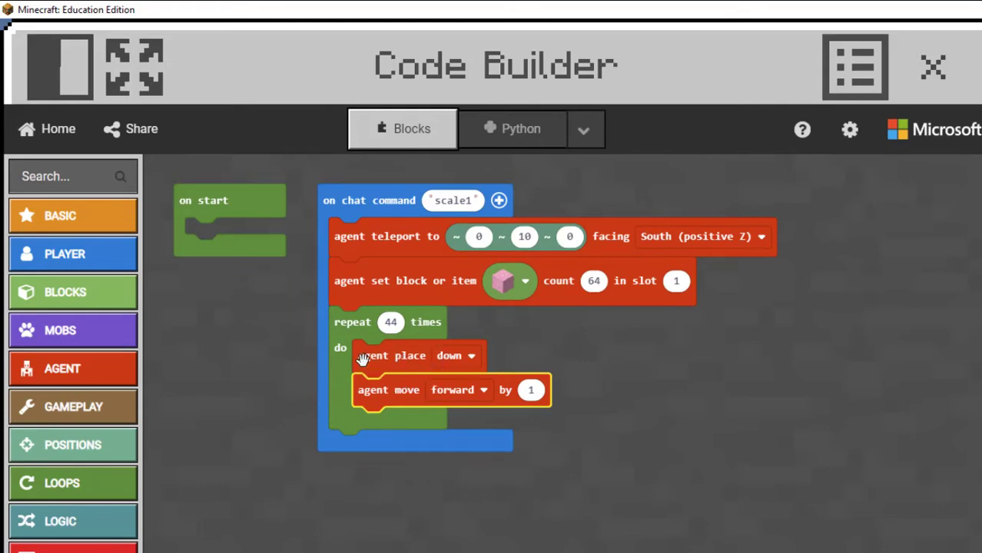
Duplicate agent place down after the loop and set the repeat count to 44
{"action": "right_click", "coordinate": [392, 356]}
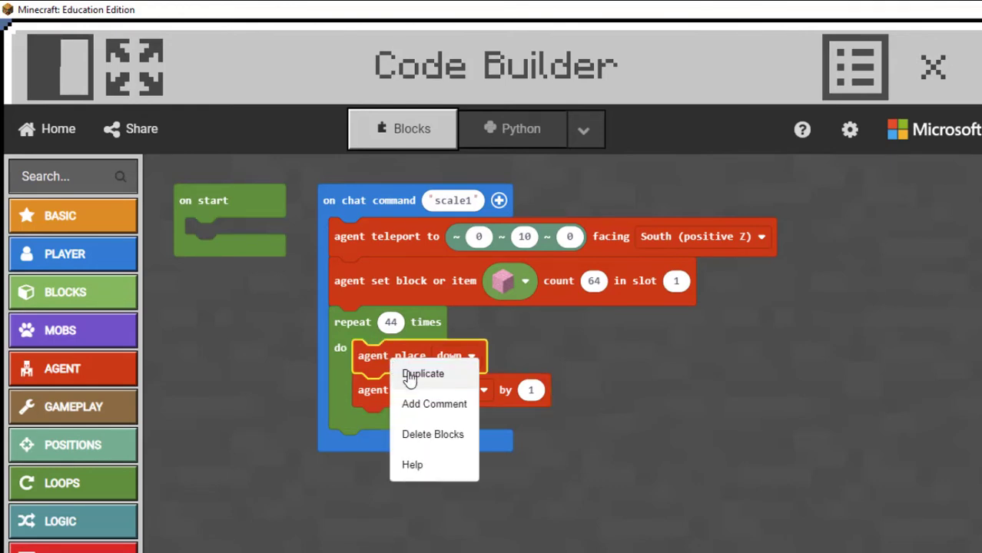
{"action": "left_click", "coordinate": [424, 374]}
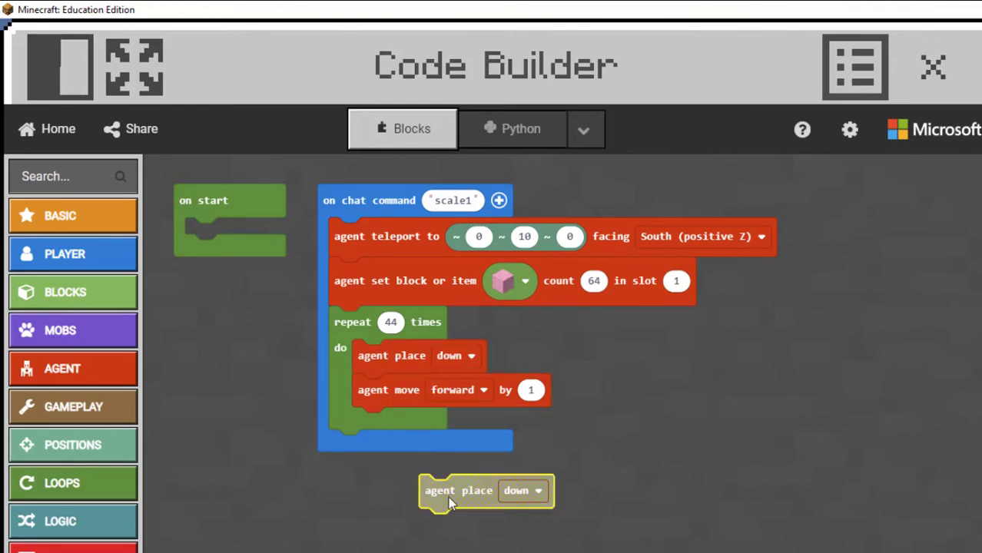
{"action": "left_click_drag", "start_coordinate": [486, 490], "coordinate": [369, 445]}
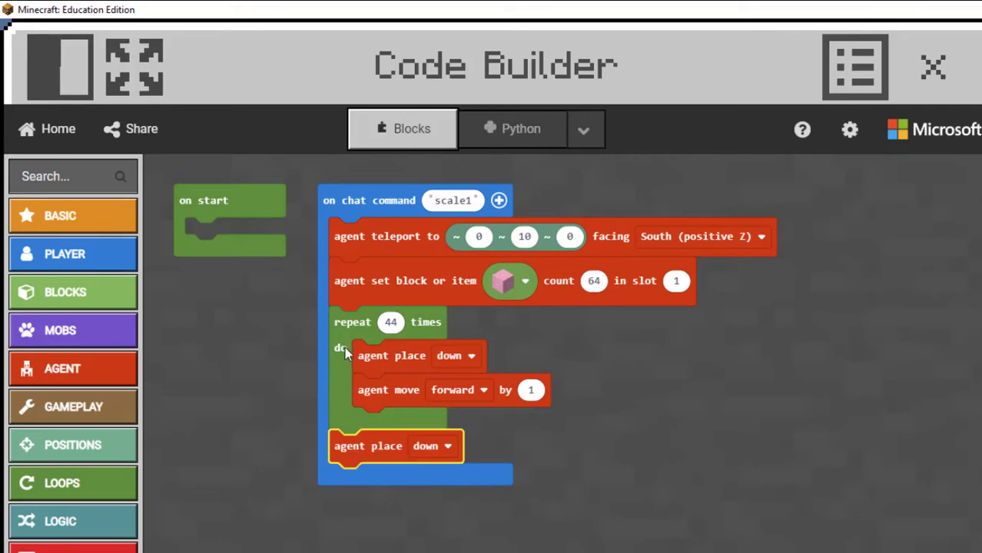
{"action": "mouse_move", "coordinate": [369, 470]}
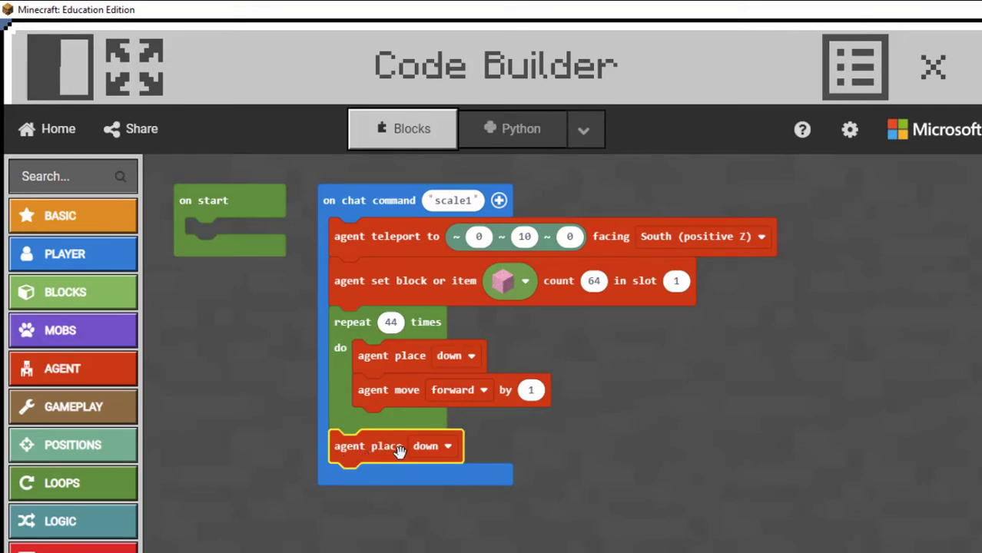
{"action": "mouse_move", "coordinate": [462, 394]}
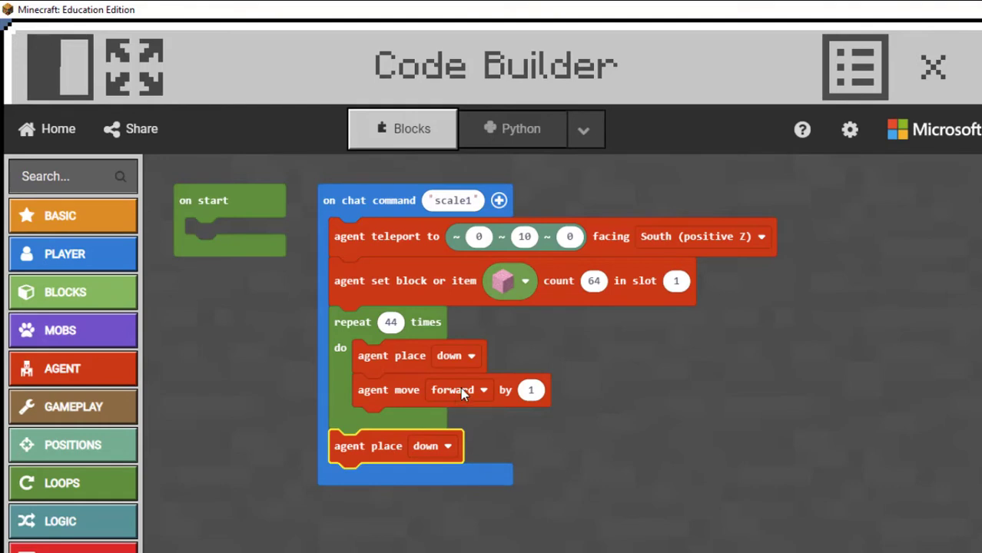
{"action": "mouse_move", "coordinate": [714, 401]}
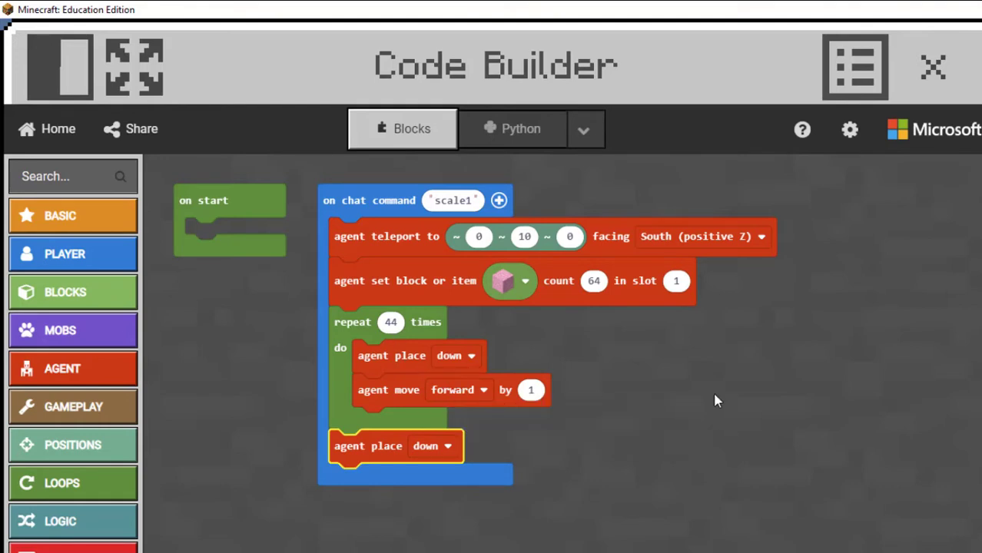
{"action": "mouse_move", "coordinate": [428, 244]}
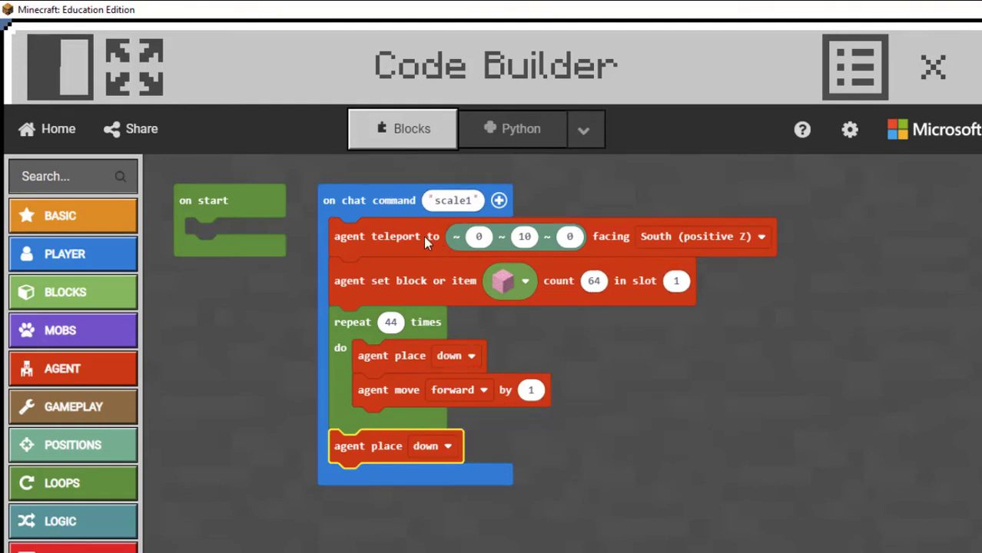
{"action": "mouse_move", "coordinate": [524, 238]}
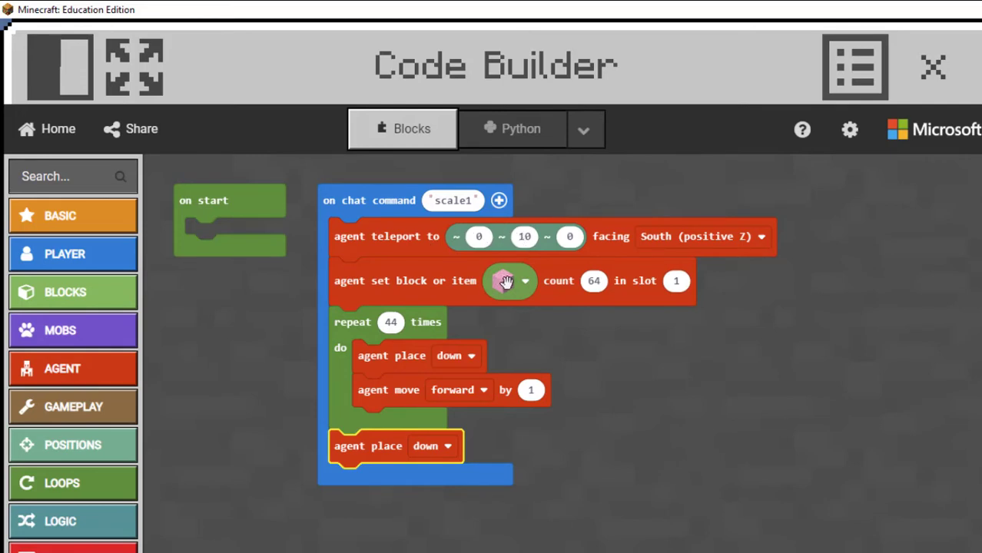
{"action": "left_click", "coordinate": [507, 281]}
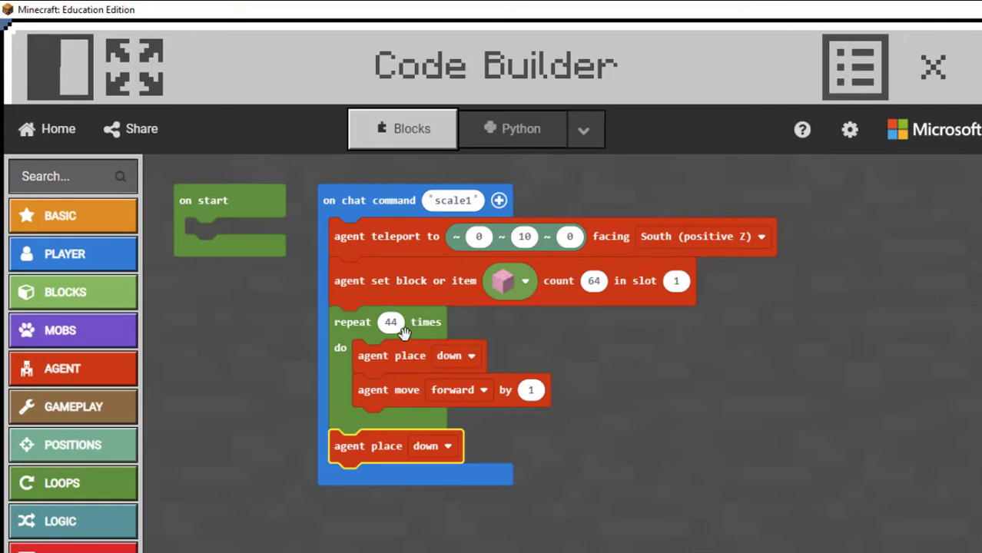
{"action": "mouse_move", "coordinate": [384, 452]}
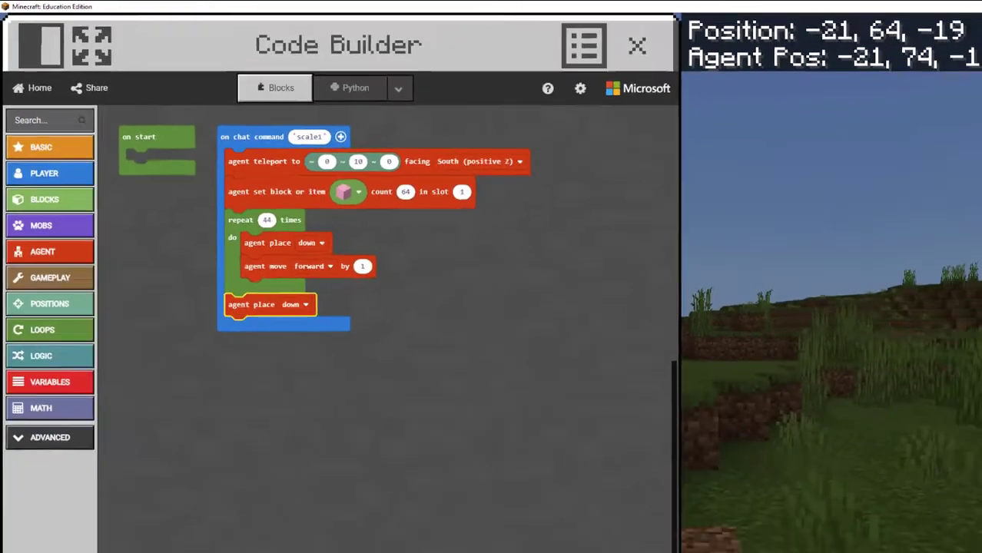
Leave Code Builder and run /weather clear in chat
{"action": "left_click", "coordinate": [634, 45]}
{"action": "type", "text": "/weather"}
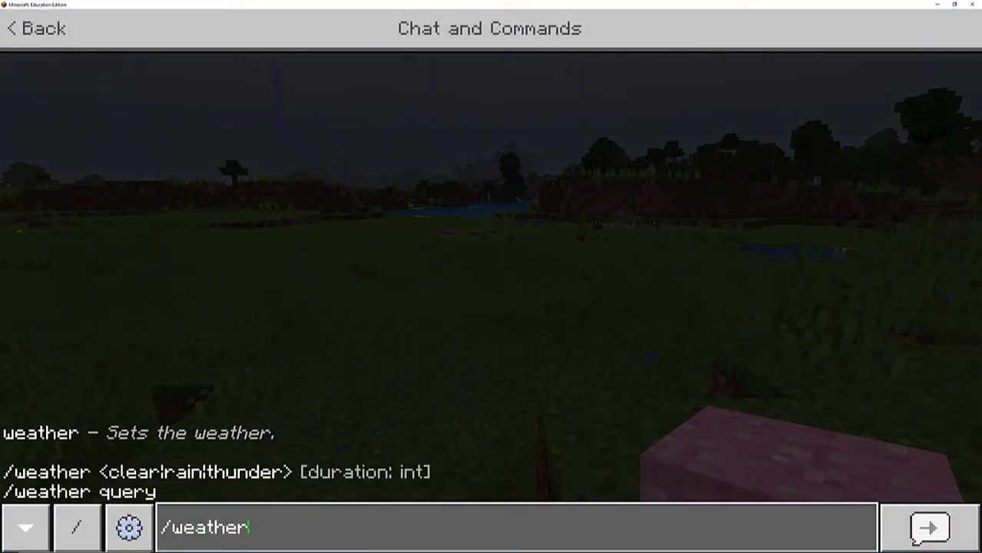
{"action": "type", "text": "cl"}
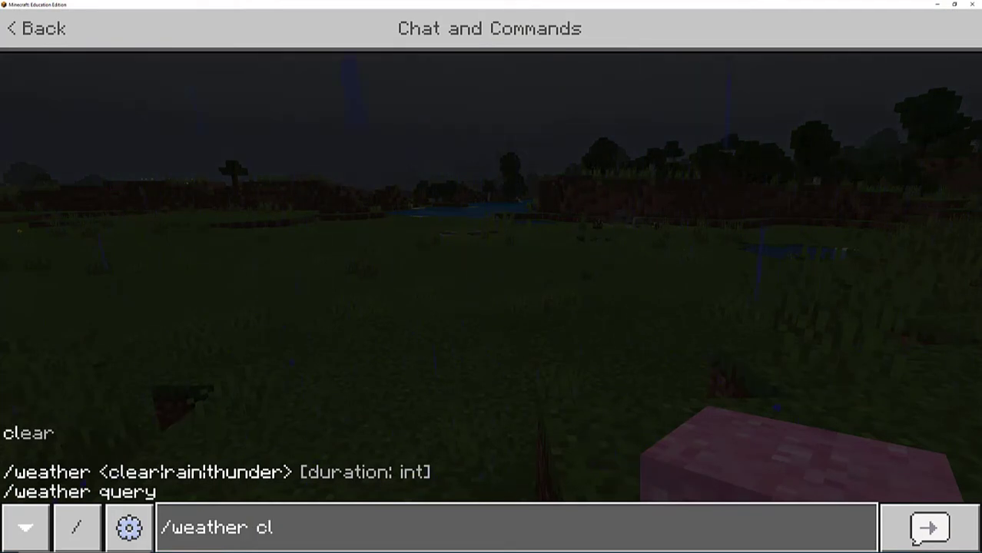
{"action": "type", "text": "ear"}
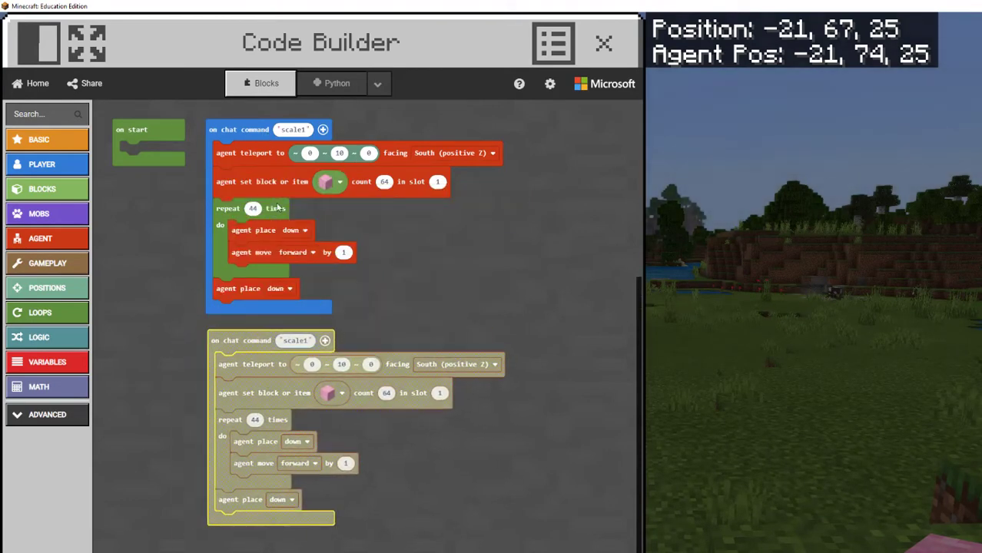
Rename the copied command to scale2 and make its agent face East (positive X)
{"action": "left_click", "coordinate": [293, 341]}
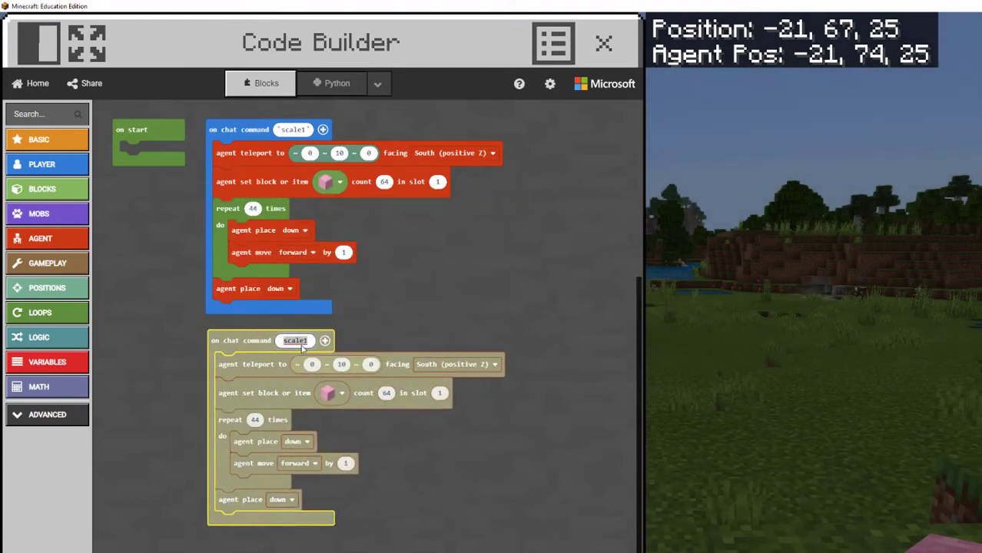
{"action": "key", "text": "Backspace"}
{"action": "type", "text": "2"}
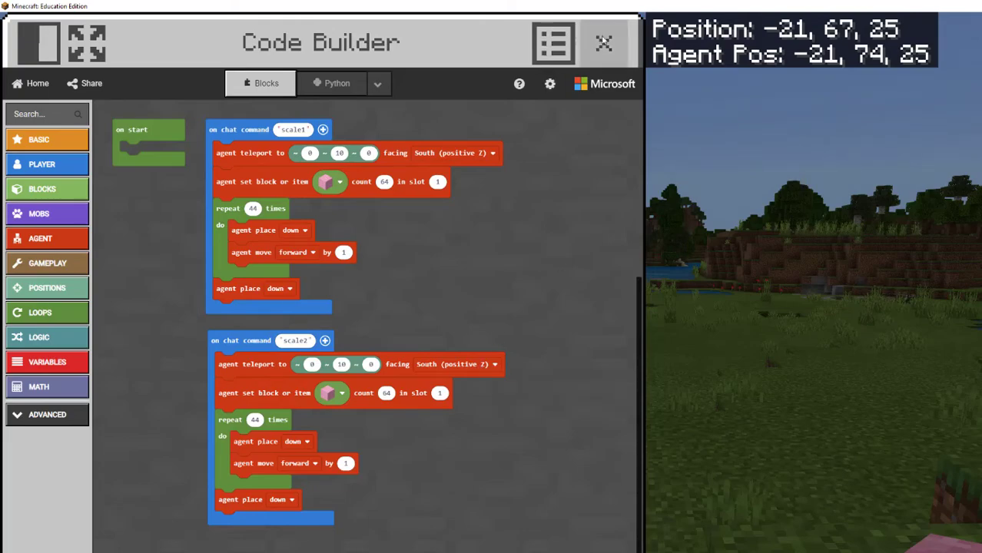
{"action": "left_click", "coordinate": [602, 43]}
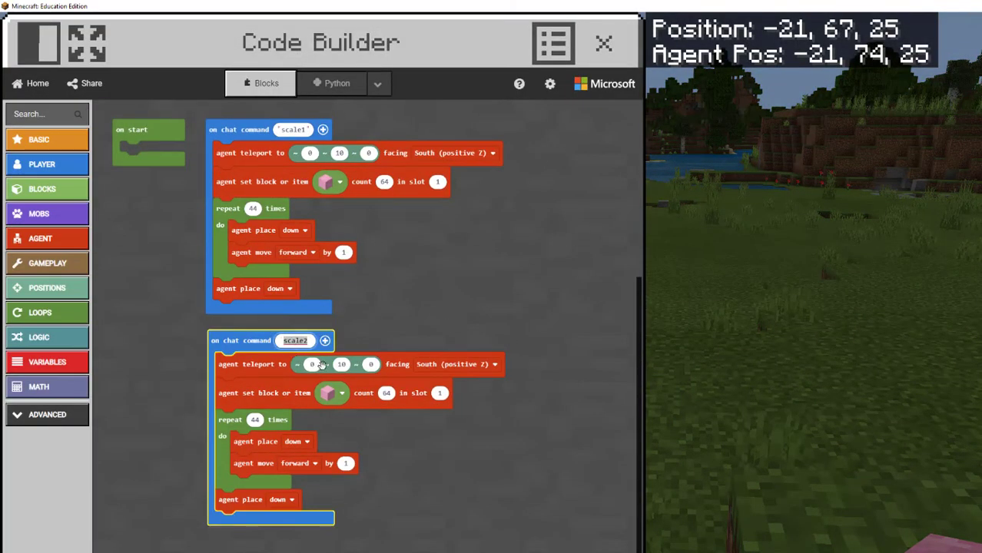
{"action": "left_click", "coordinate": [492, 364]}
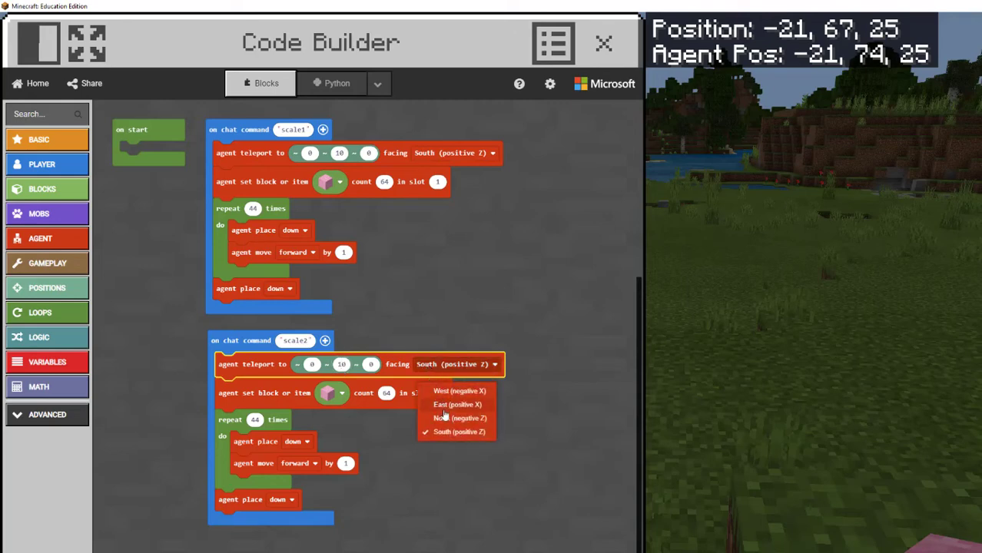
{"action": "left_click", "coordinate": [456, 405]}
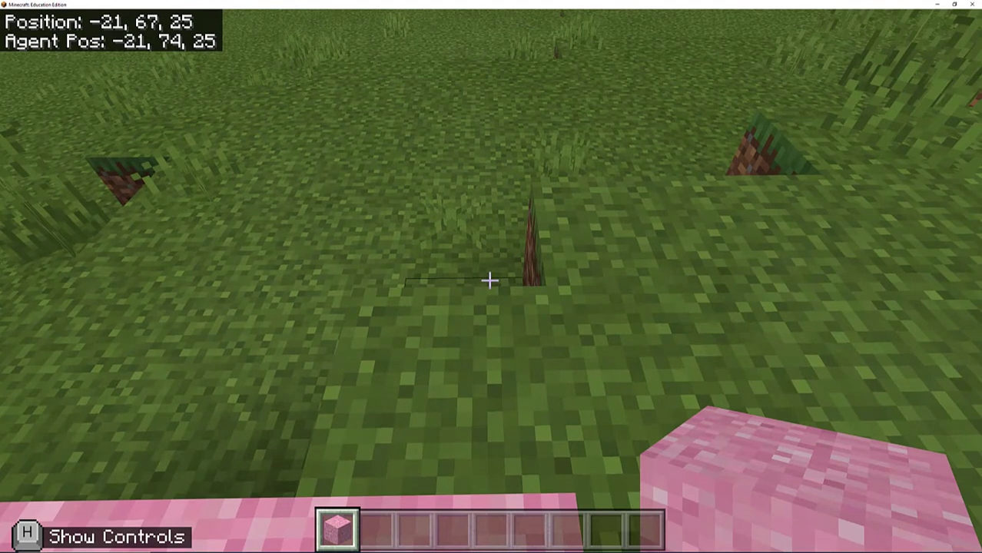
Run scale2 from chat so the agent faces East and lays 49 pink blocks
{"action": "key", "text": "t"}
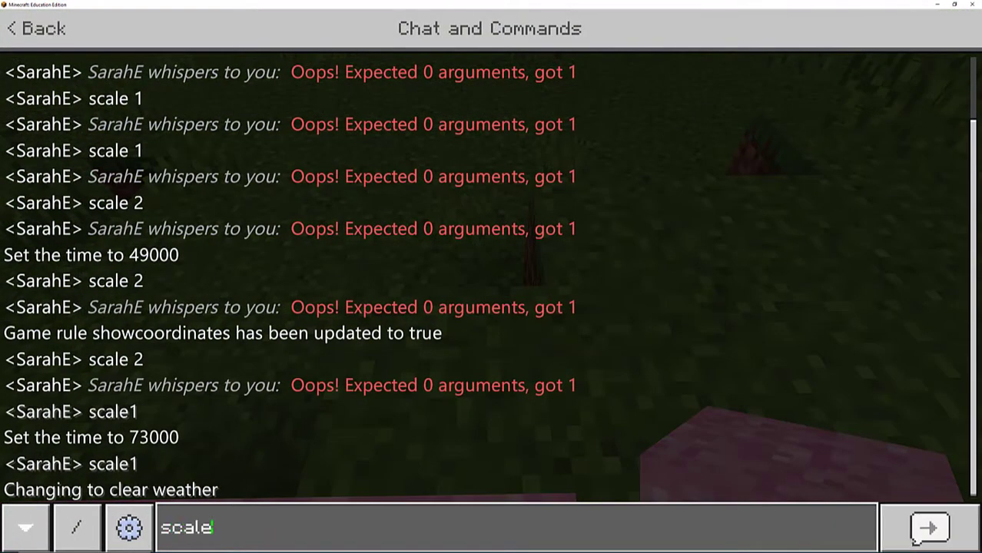
{"action": "left_click", "coordinate": [928, 530]}
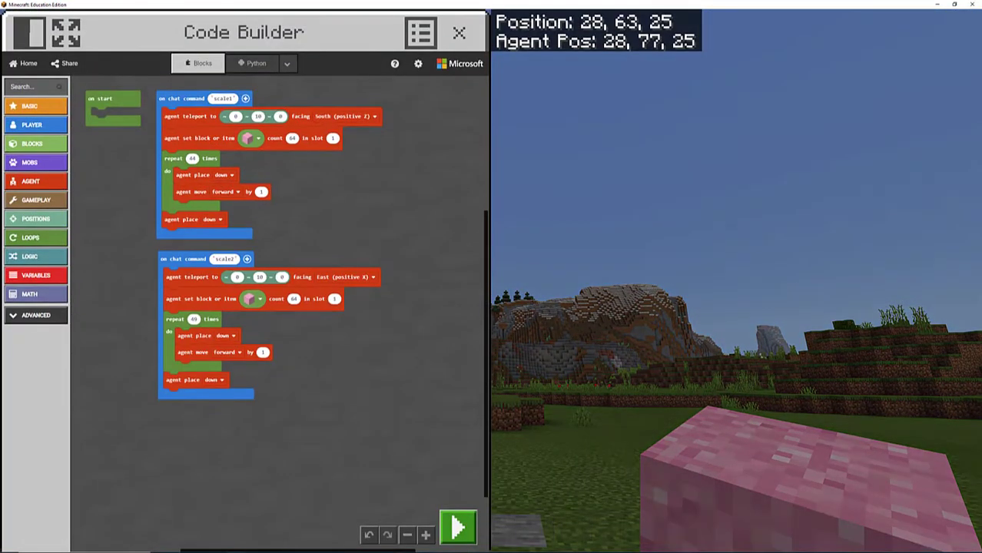
Duplicate scale1 into a scale3 command with the agent facing North
{"action": "right_click", "coordinate": [192, 99]}
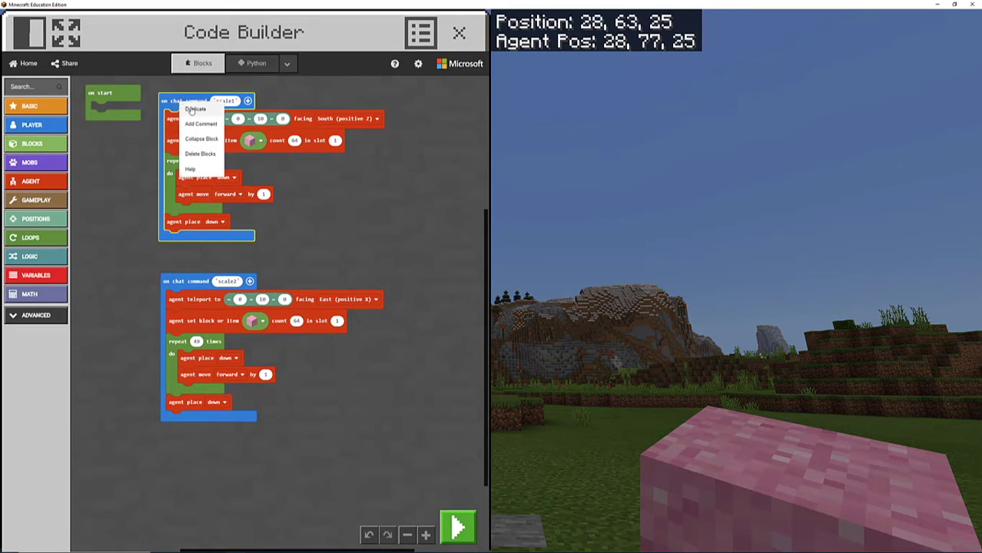
{"action": "left_click", "coordinate": [193, 110]}
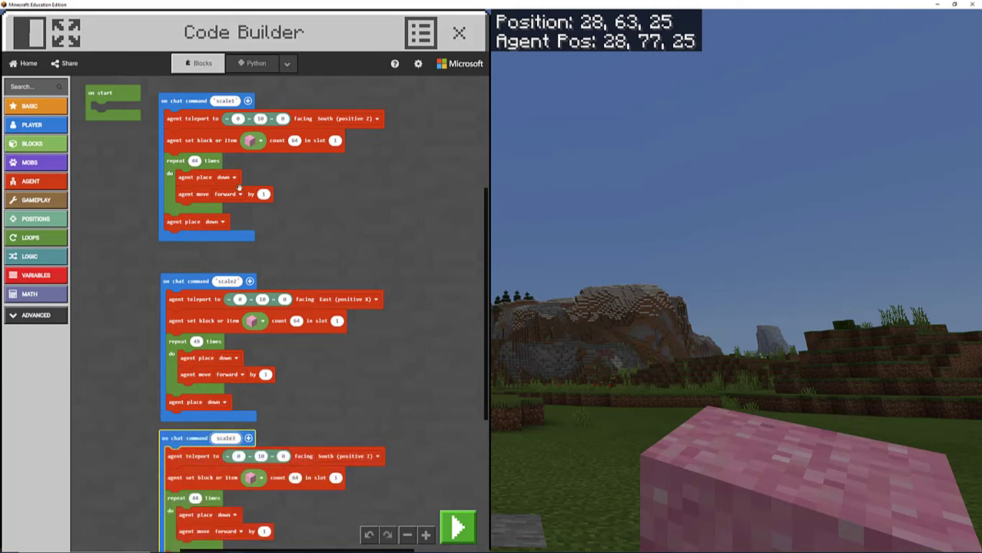
{"action": "left_click", "coordinate": [226, 439]}
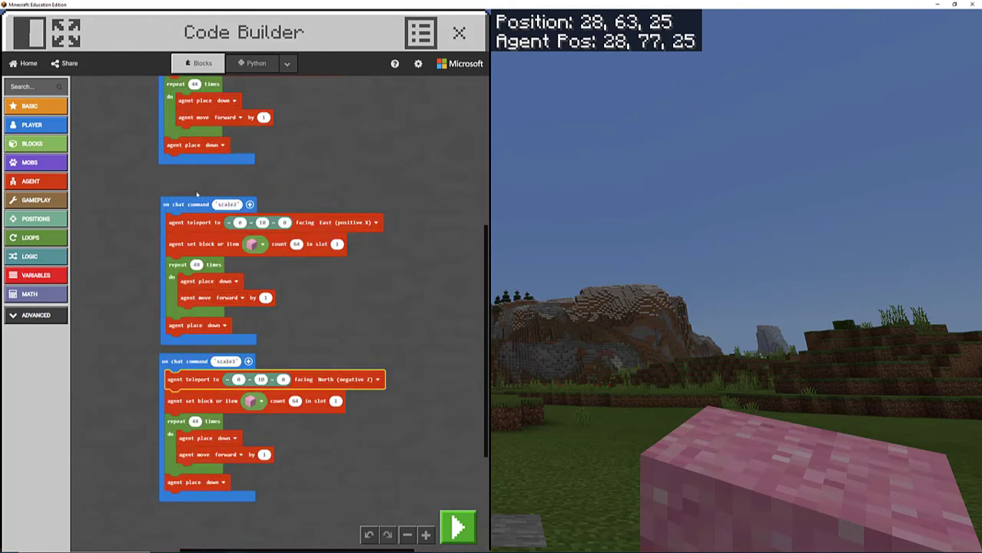
Duplicate scale2 into a scale4 command with the agent facing West
{"action": "right_click", "coordinate": [193, 203]}
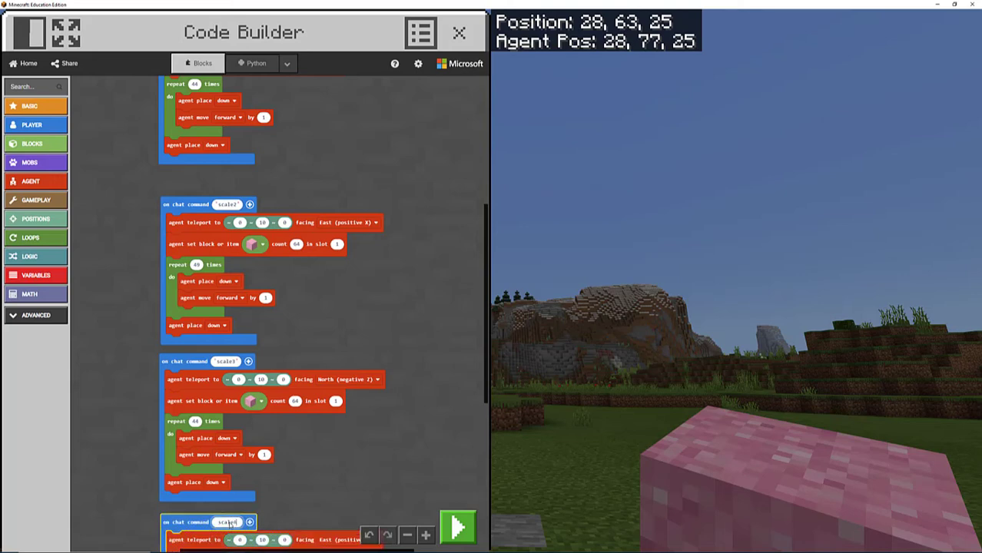
{"action": "scroll", "scroll_direction": "down", "scroll_amount": 3}
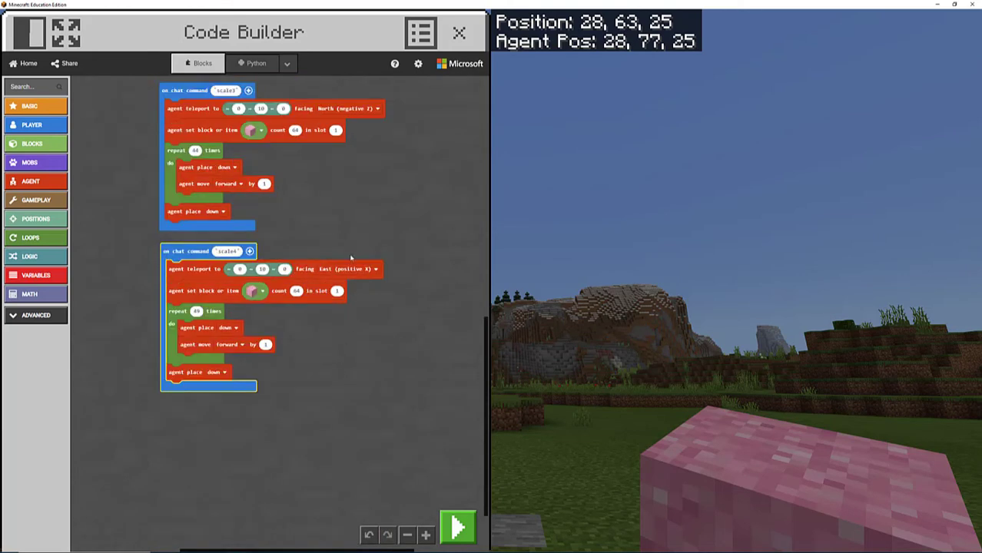
{"action": "left_click", "coordinate": [375, 269]}
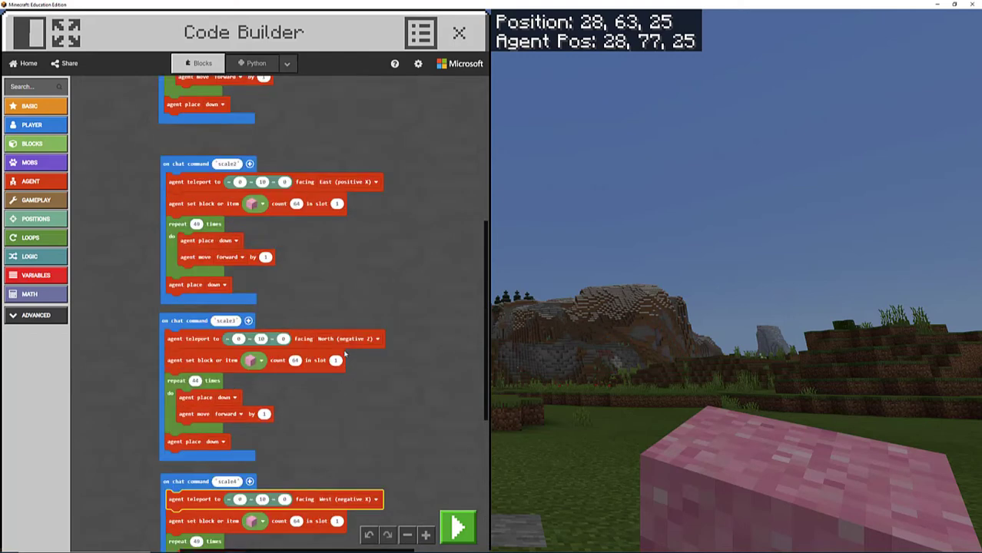
{"action": "mouse_move", "coordinate": [285, 490]}
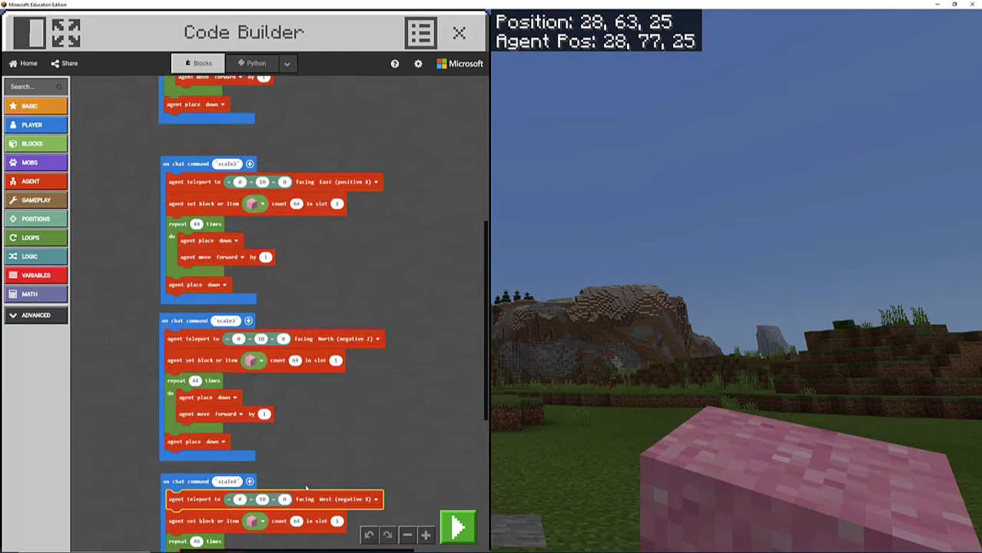
{"action": "left_click", "coordinate": [457, 527]}
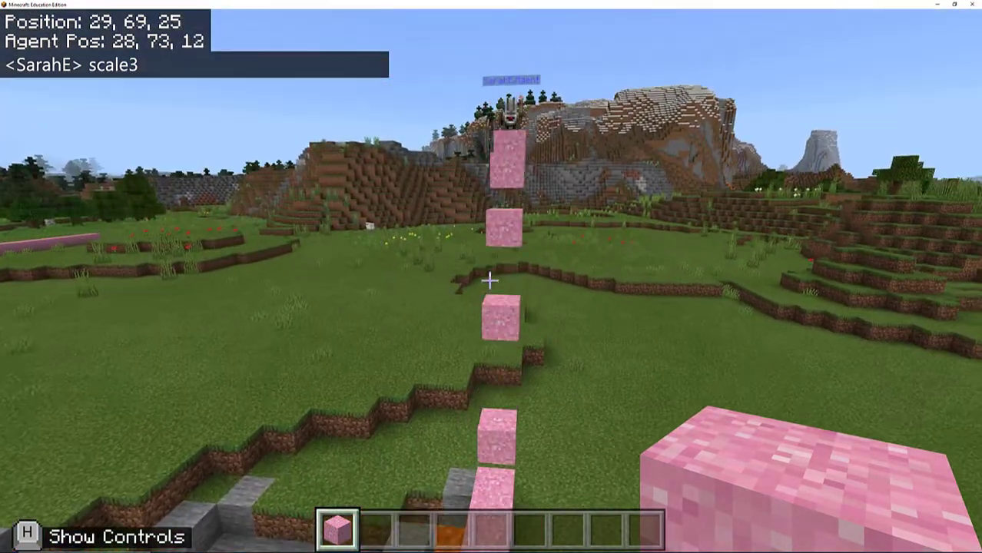
Walk north beside the agent to the far end of the scale3 pink strip
{"action": "key", "text": "w"}
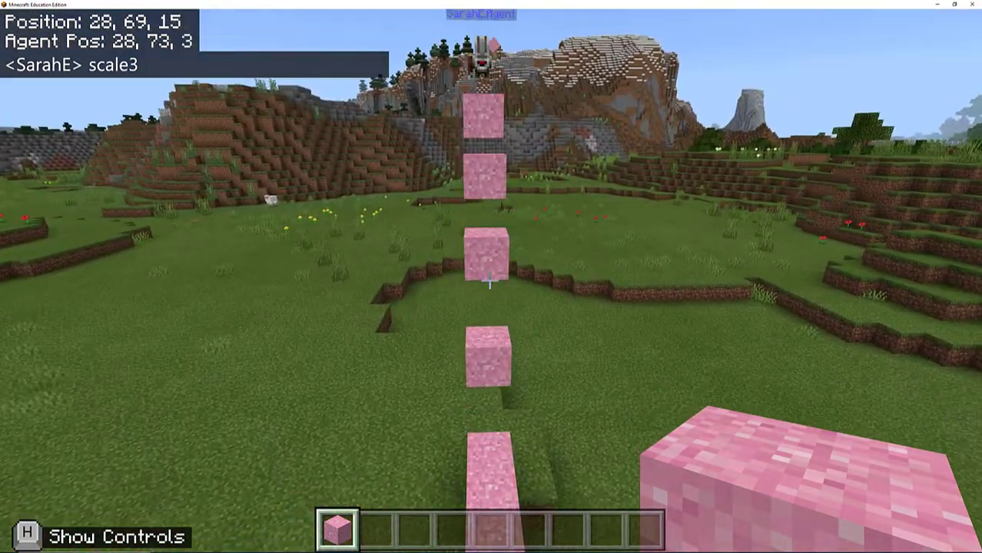
{"action": "key", "text": "w"}
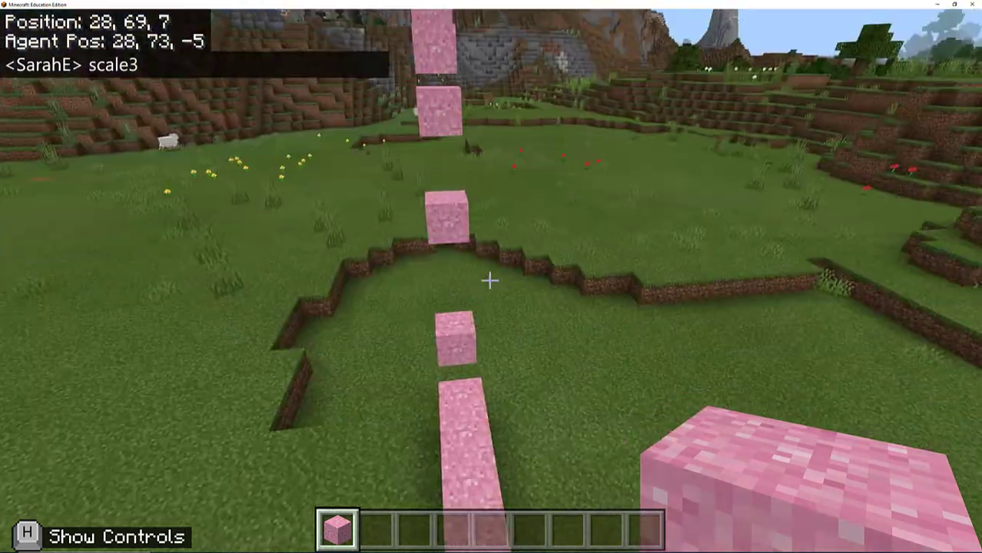
{"action": "key", "text": "w"}
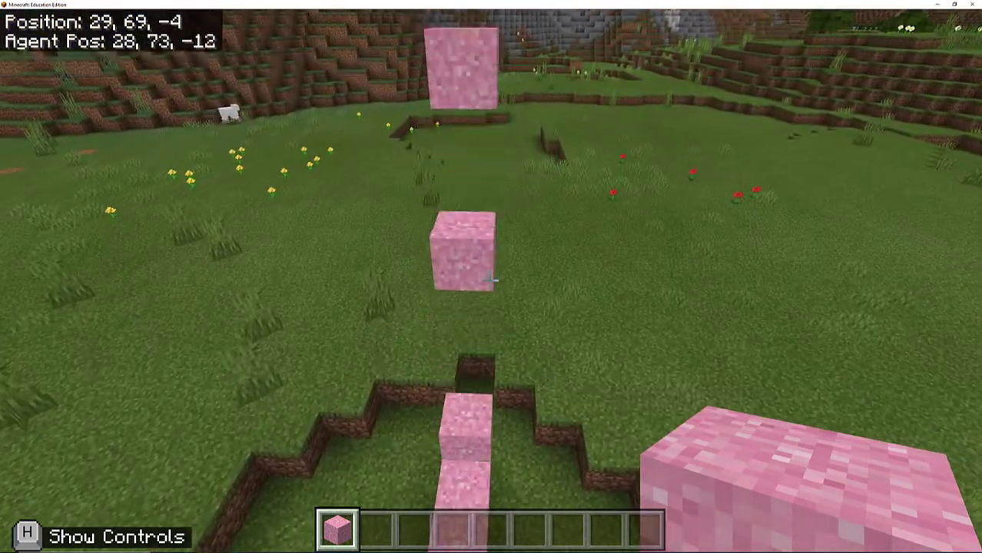
{"action": "key", "text": "w"}
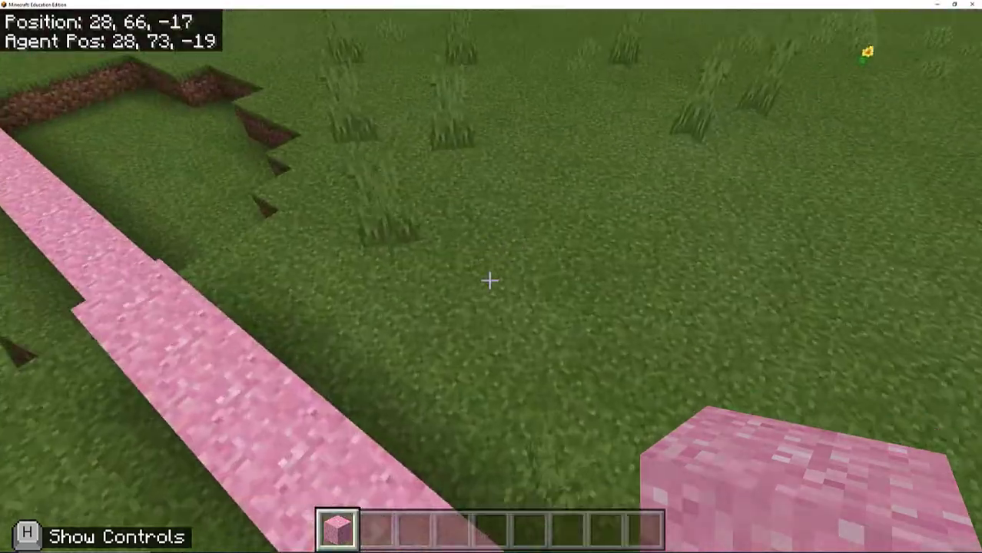
{"action": "key", "text": "w"}
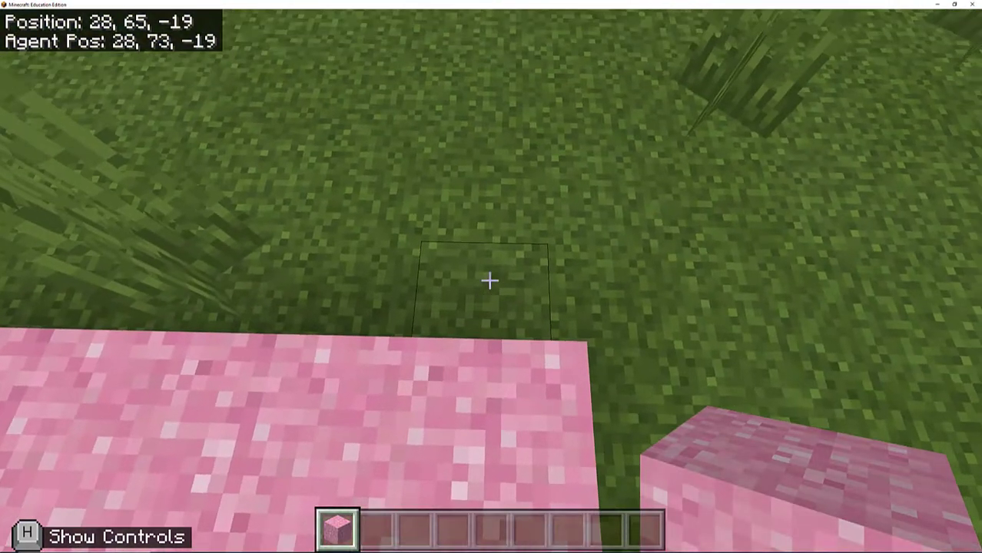
{"action": "mouse_move", "coordinate": [492, 281]}
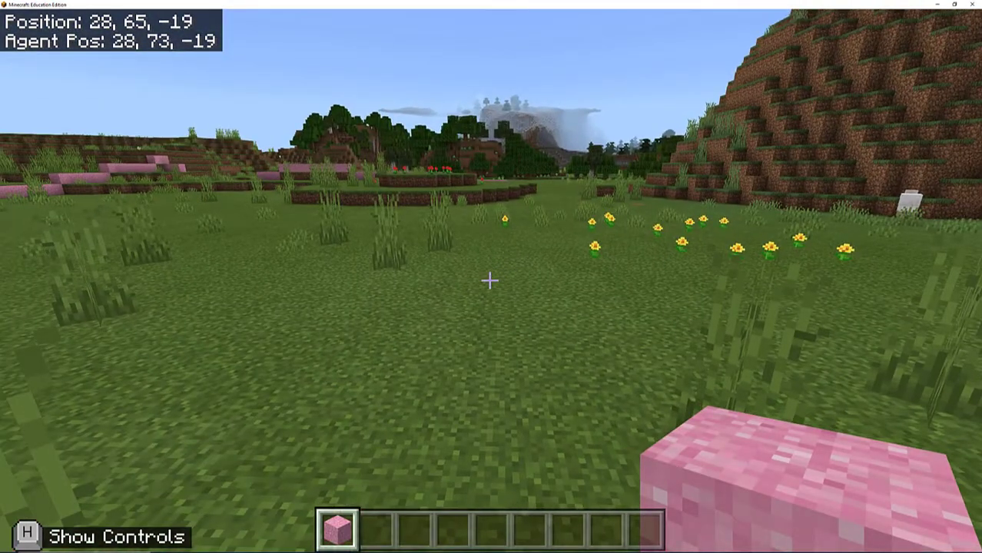